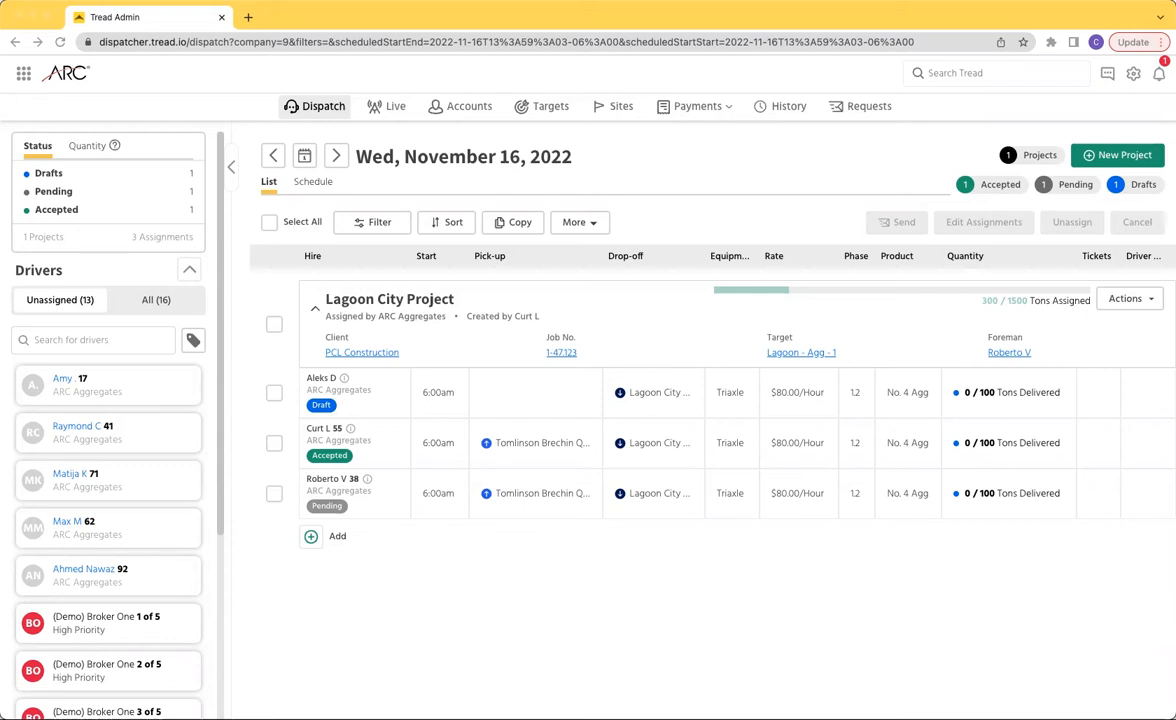
pyautogui.moveTo(964, 640)
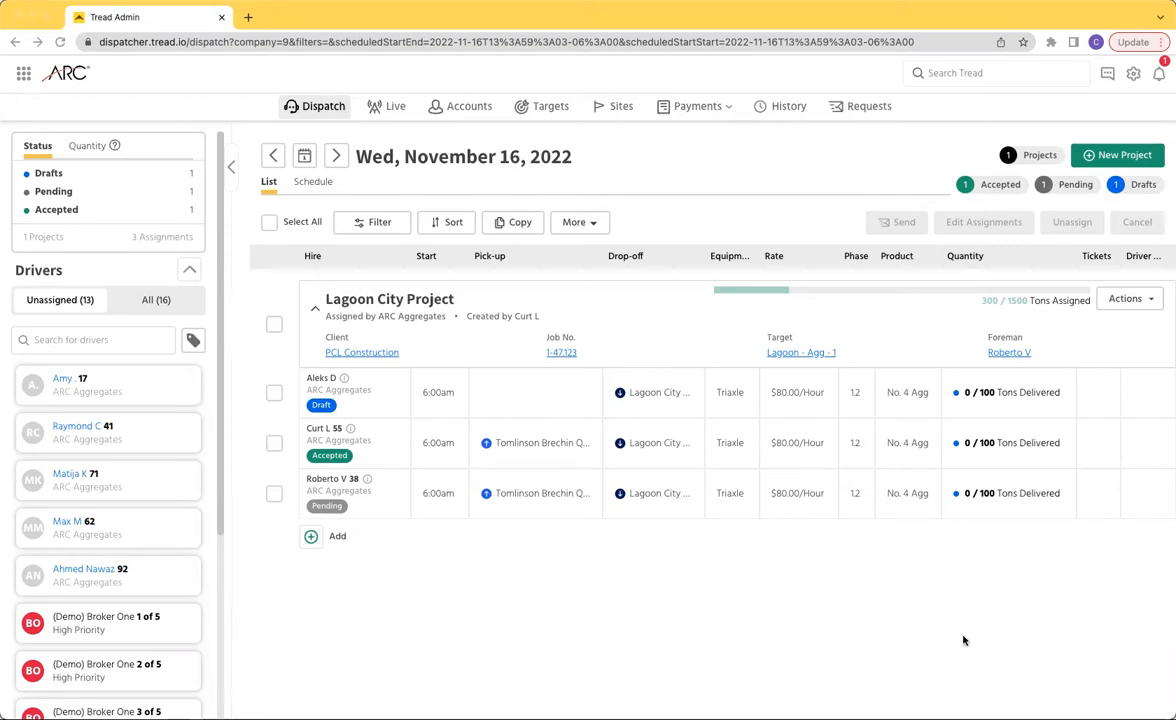
pyautogui.moveTo(441, 204)
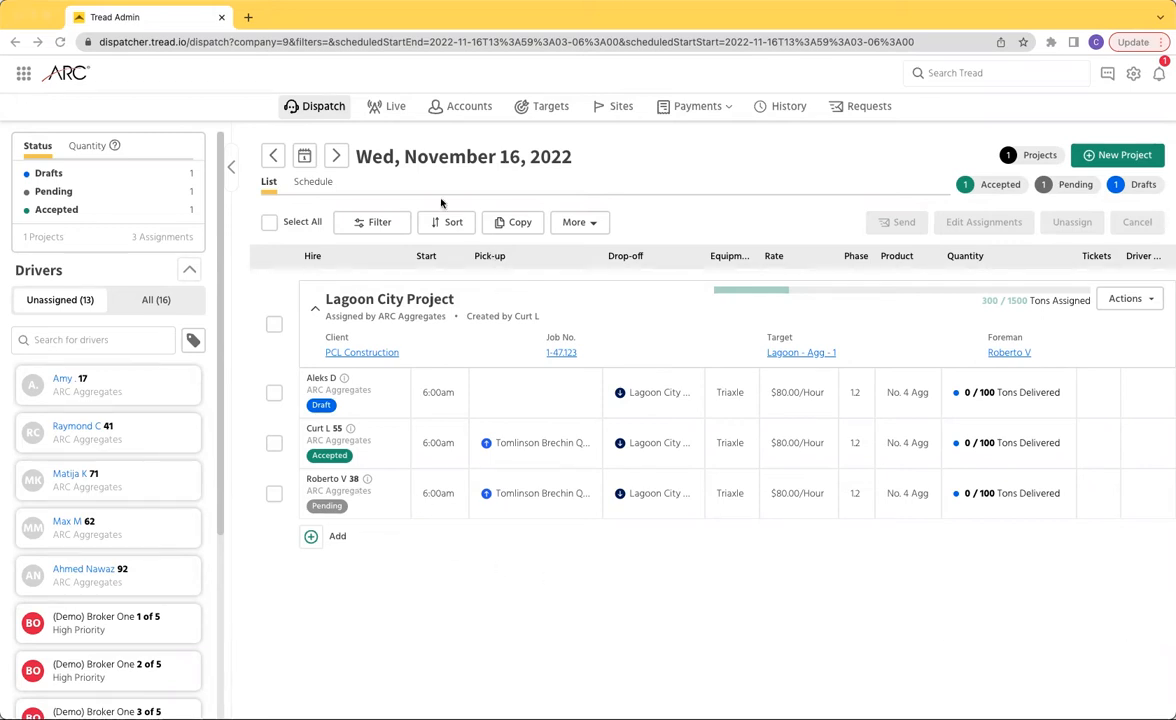
pyautogui.moveTo(350, 188)
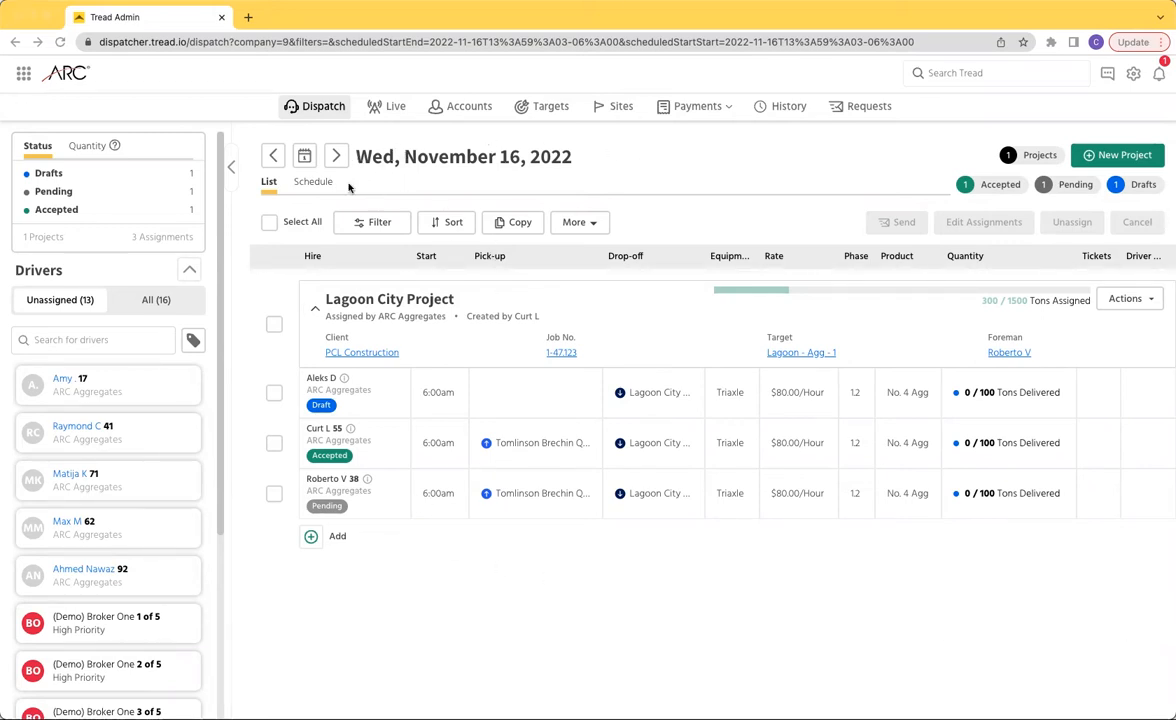
pyautogui.moveTo(689, 531)
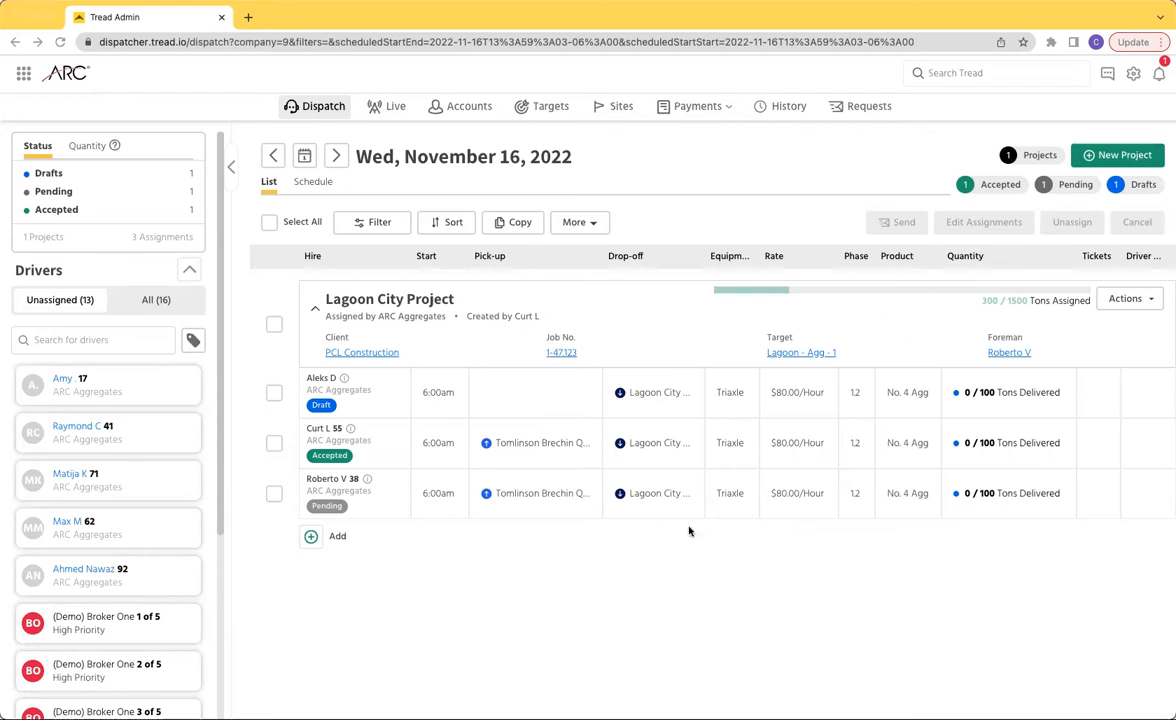
pyautogui.moveTo(497, 576)
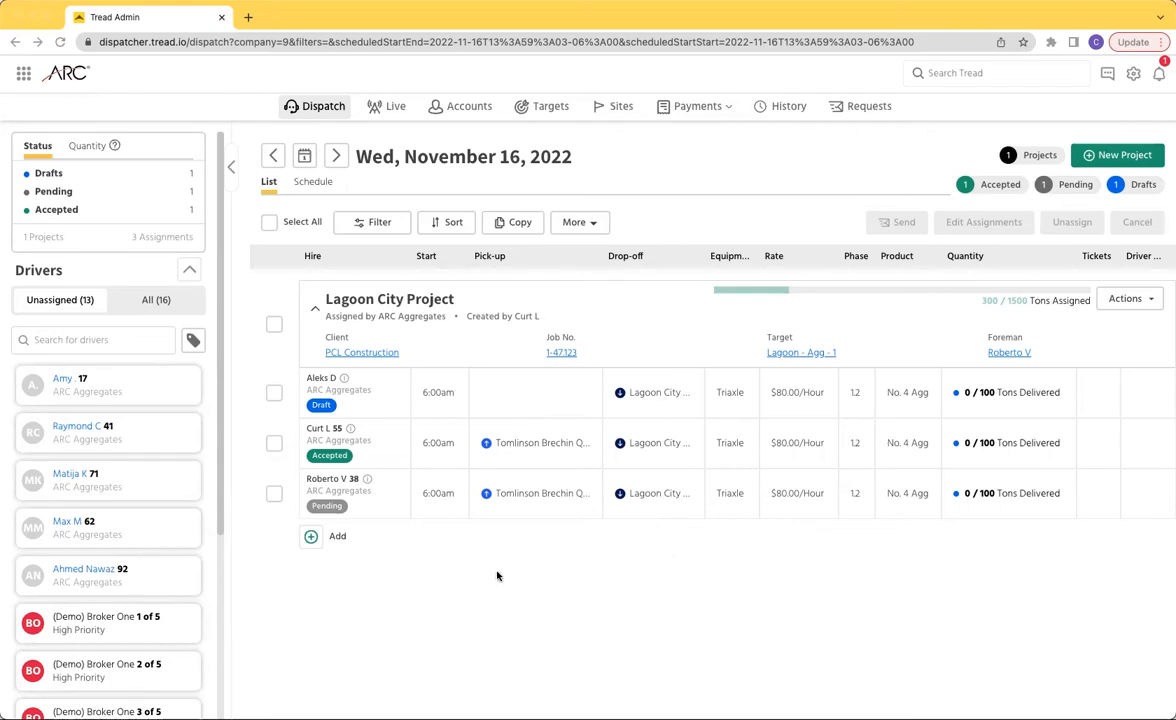
pyautogui.moveTo(619, 491)
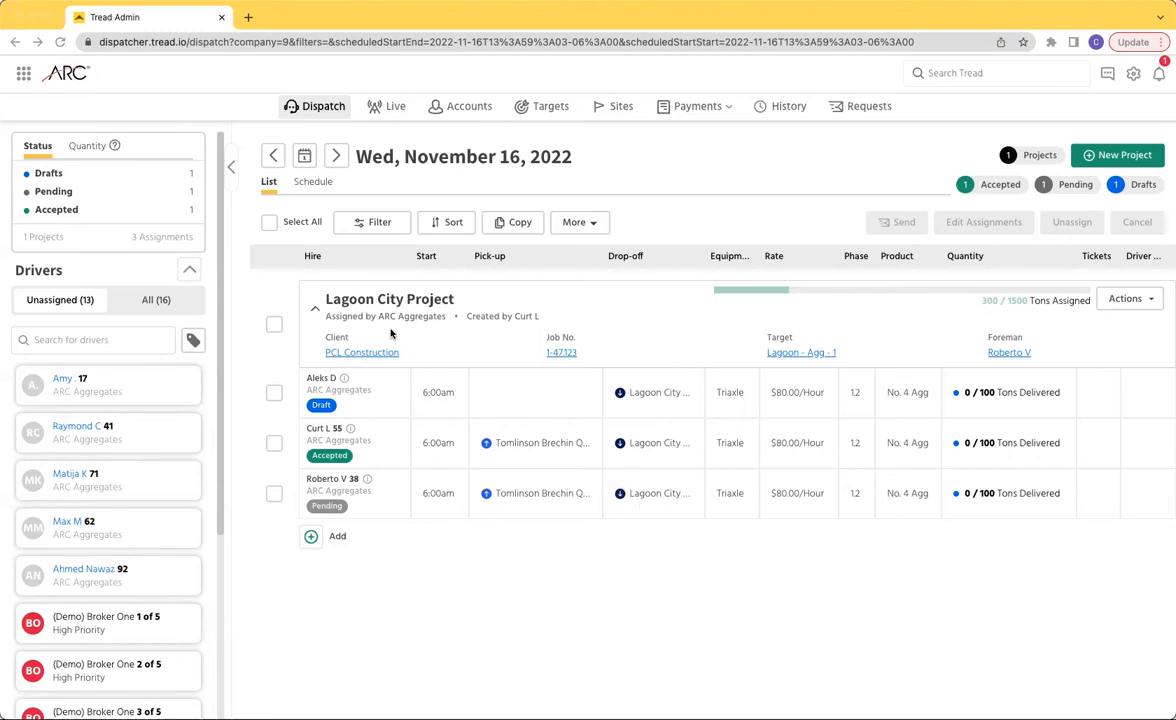
pyautogui.moveTo(369, 460)
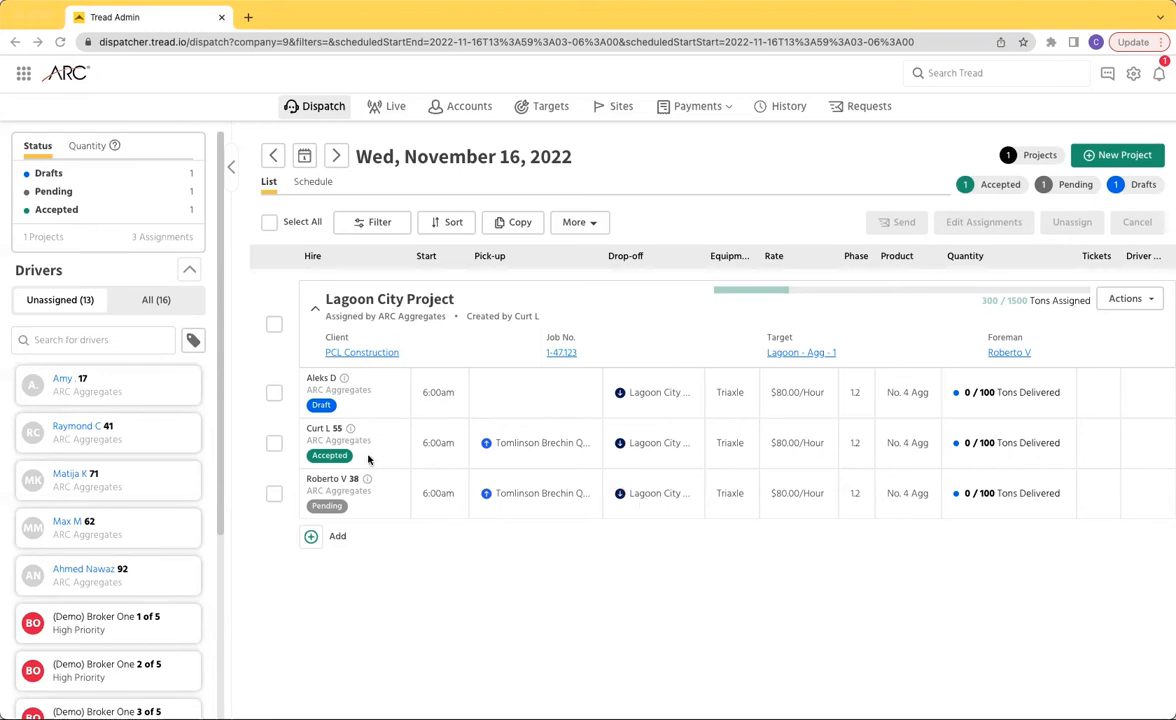
pyautogui.moveTo(531, 485)
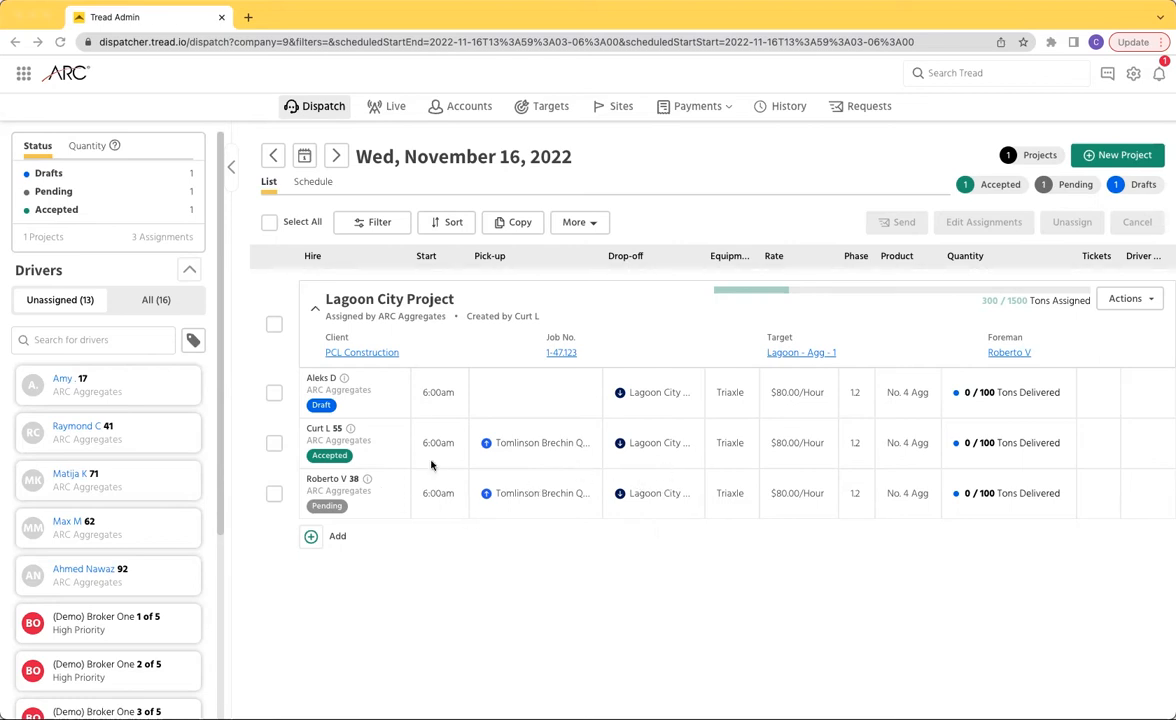
pyautogui.moveTo(401, 401)
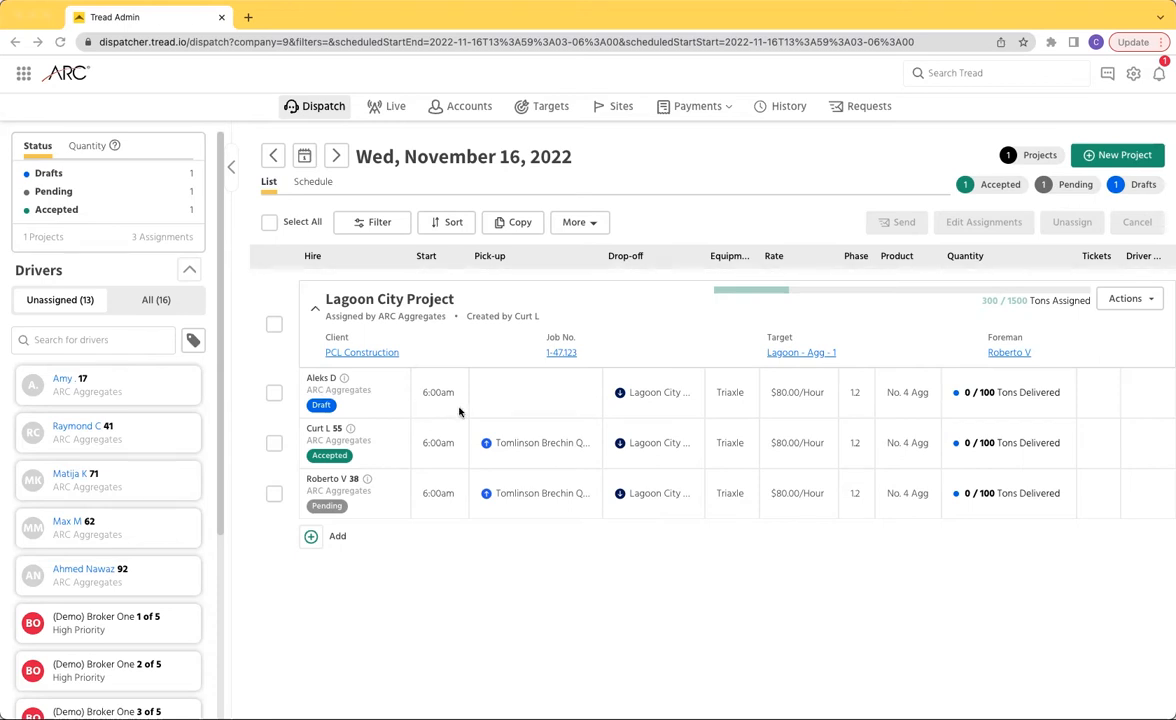
pyautogui.moveTo(488, 407)
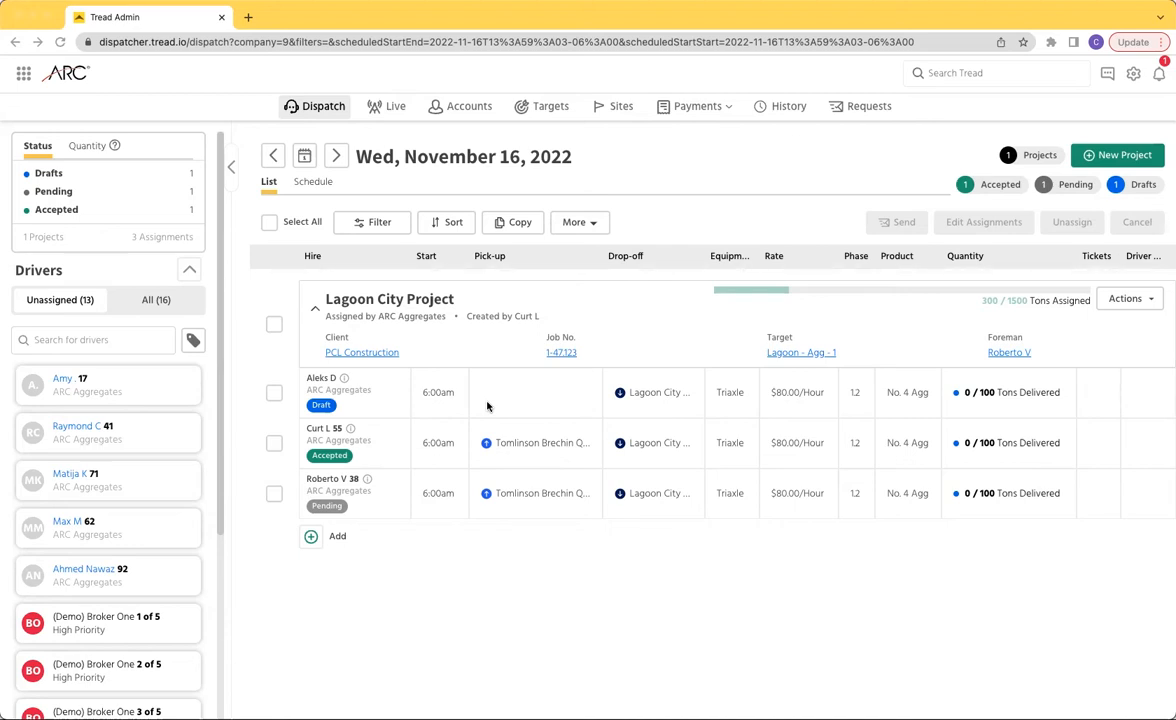
pyautogui.moveTo(611, 145)
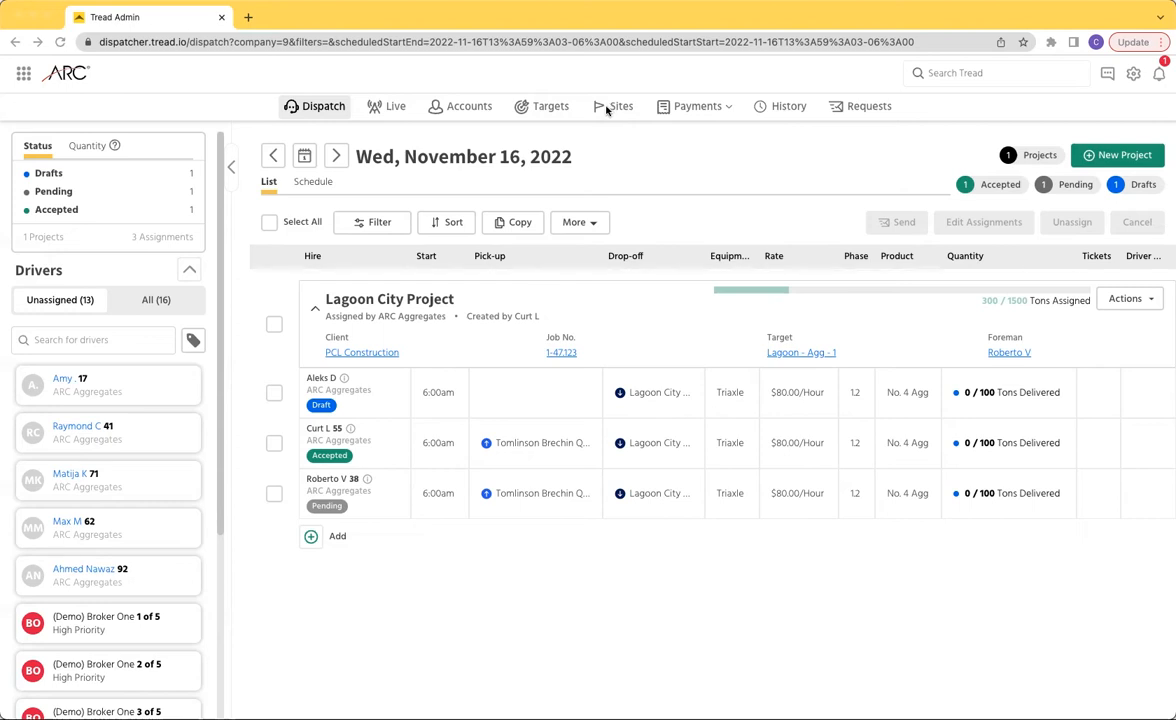
# Go to the Sites page listing Lagoon City Project and Tomlinson Brechin Quarry.
pyautogui.click(613, 106)
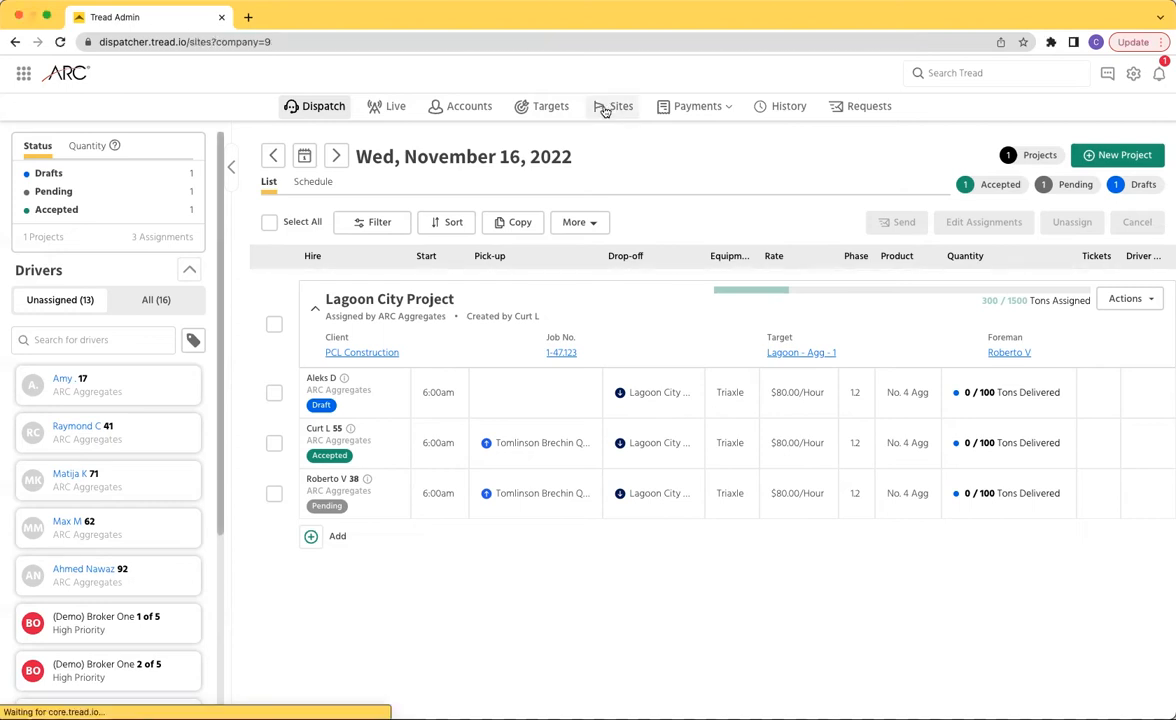
pyautogui.click(613, 106)
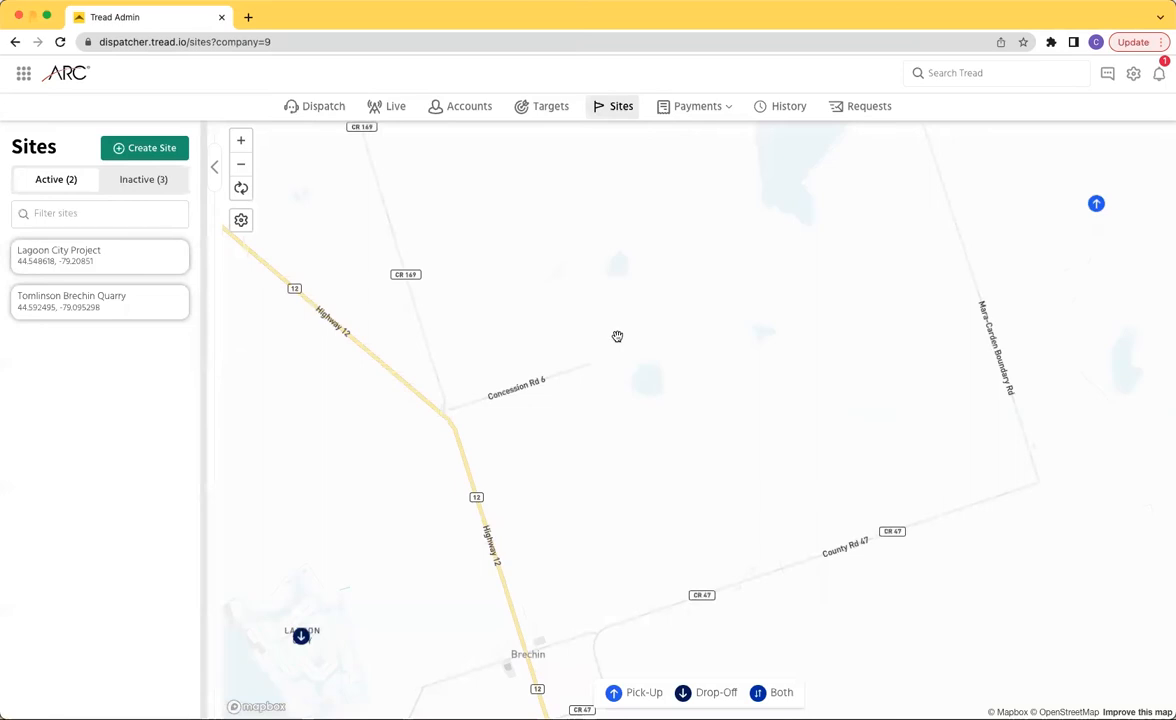
pyautogui.moveTo(653, 461)
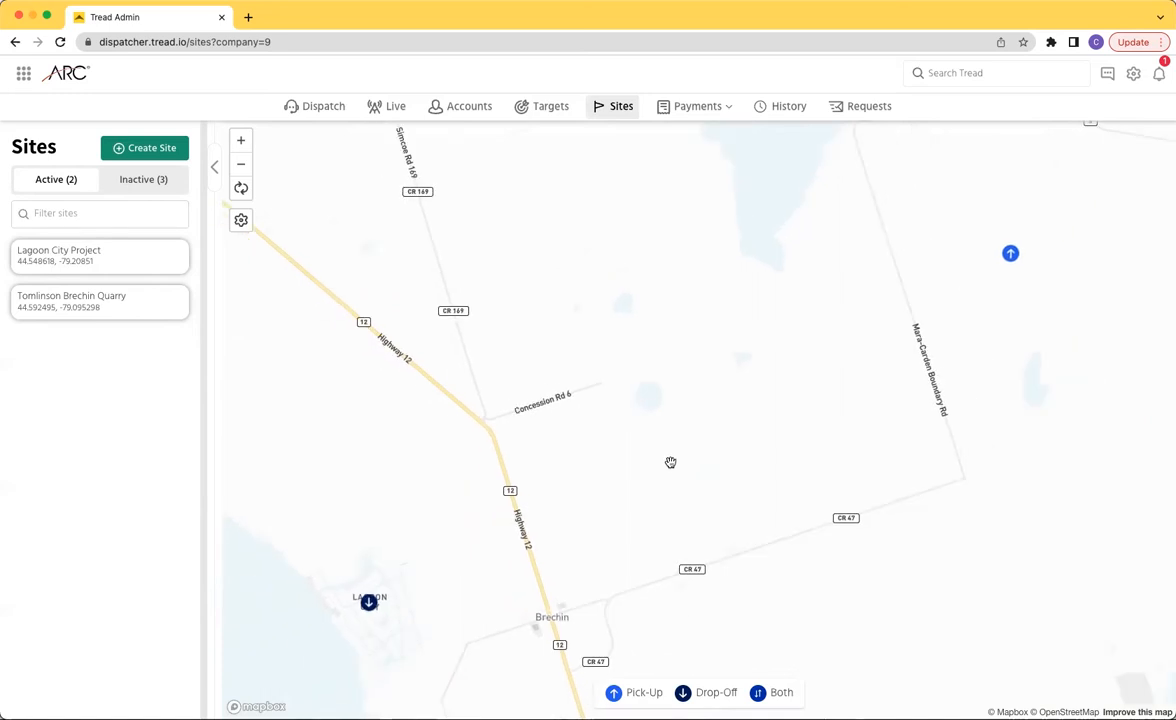
pyautogui.moveTo(445, 570)
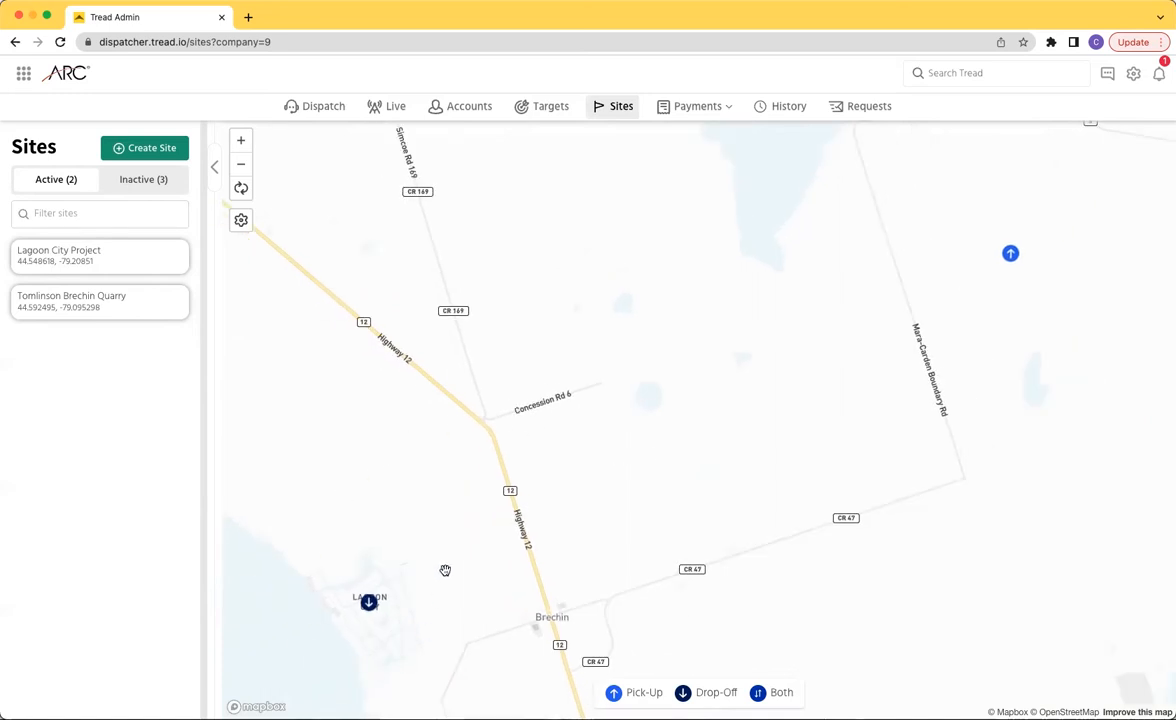
pyautogui.moveTo(327, 542)
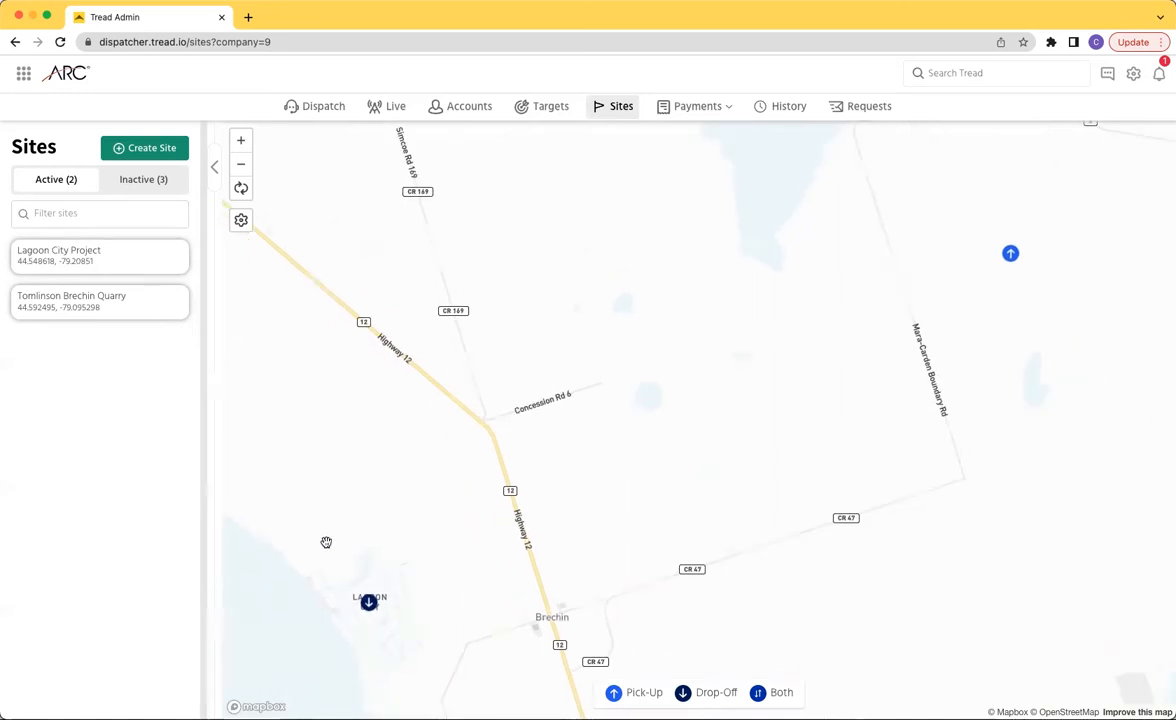
pyautogui.moveTo(957, 237)
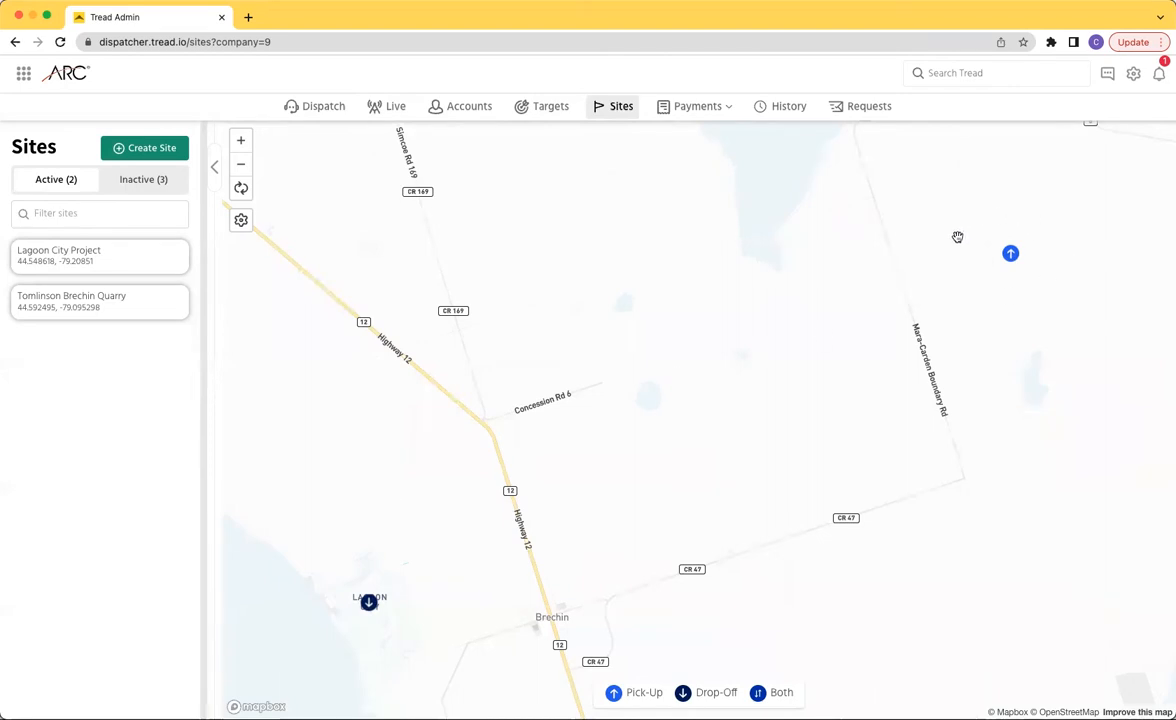
pyautogui.moveTo(974, 273)
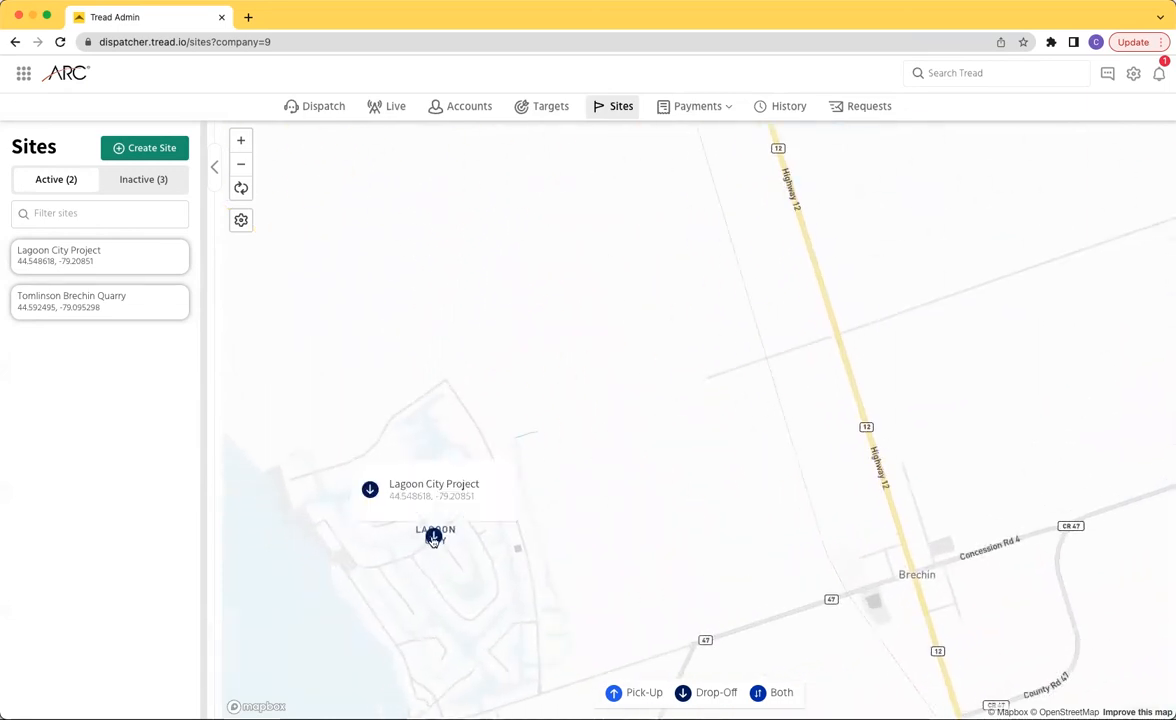
# Review the Lagoon City Project site's type and product options without changing anything.
pyautogui.click(99, 255)
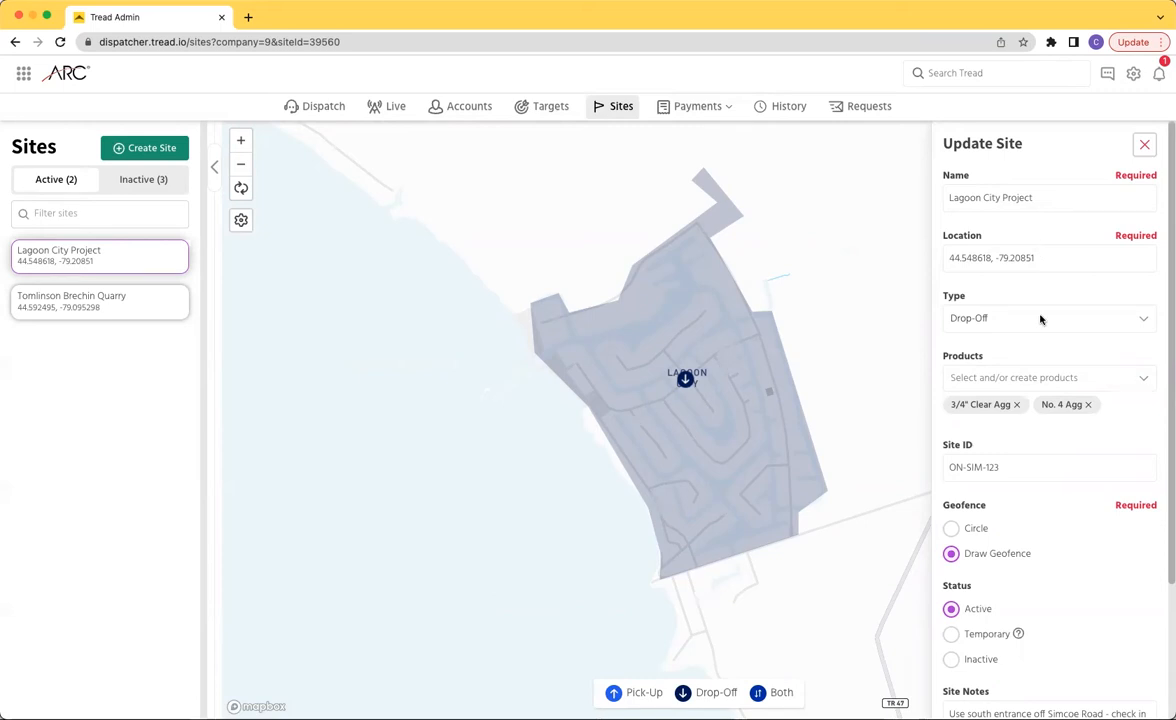
pyautogui.click(1047, 317)
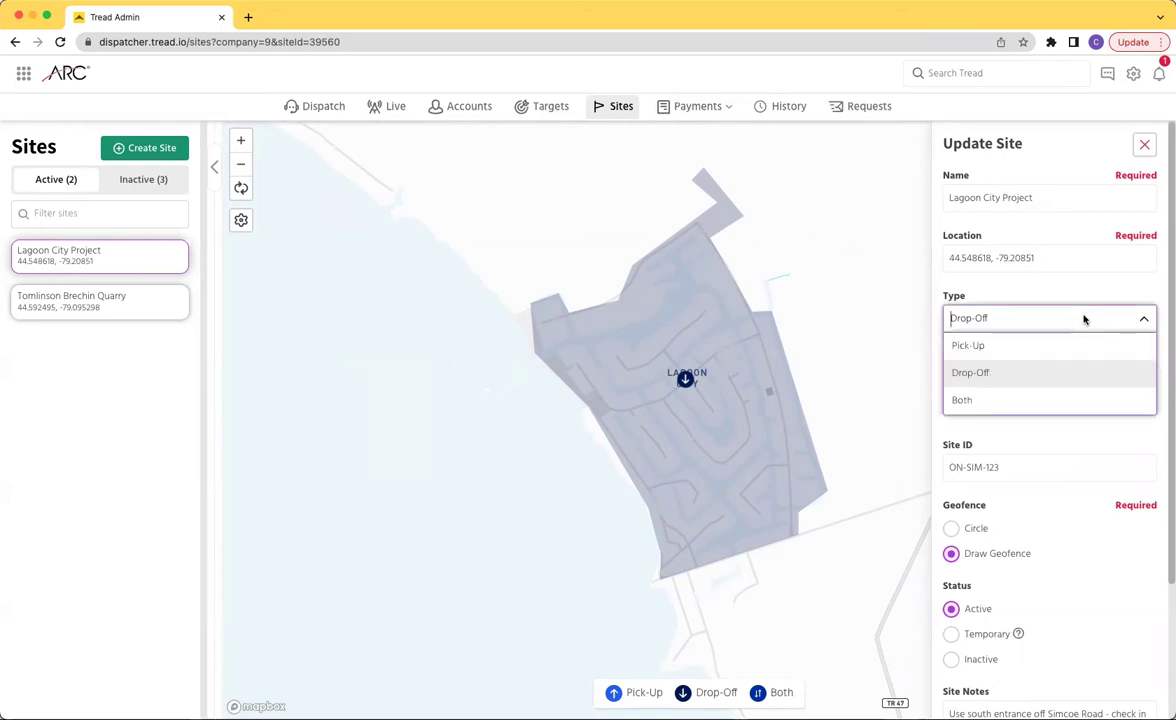
pyautogui.moveTo(1093, 287)
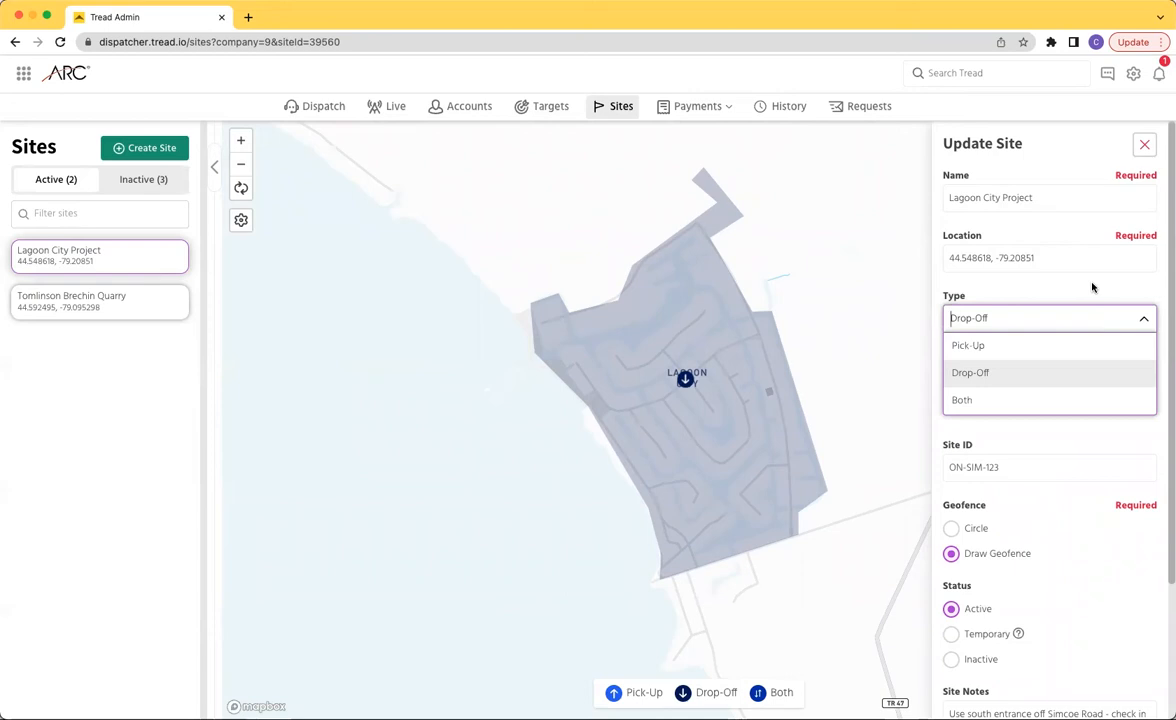
pyautogui.click(970, 372)
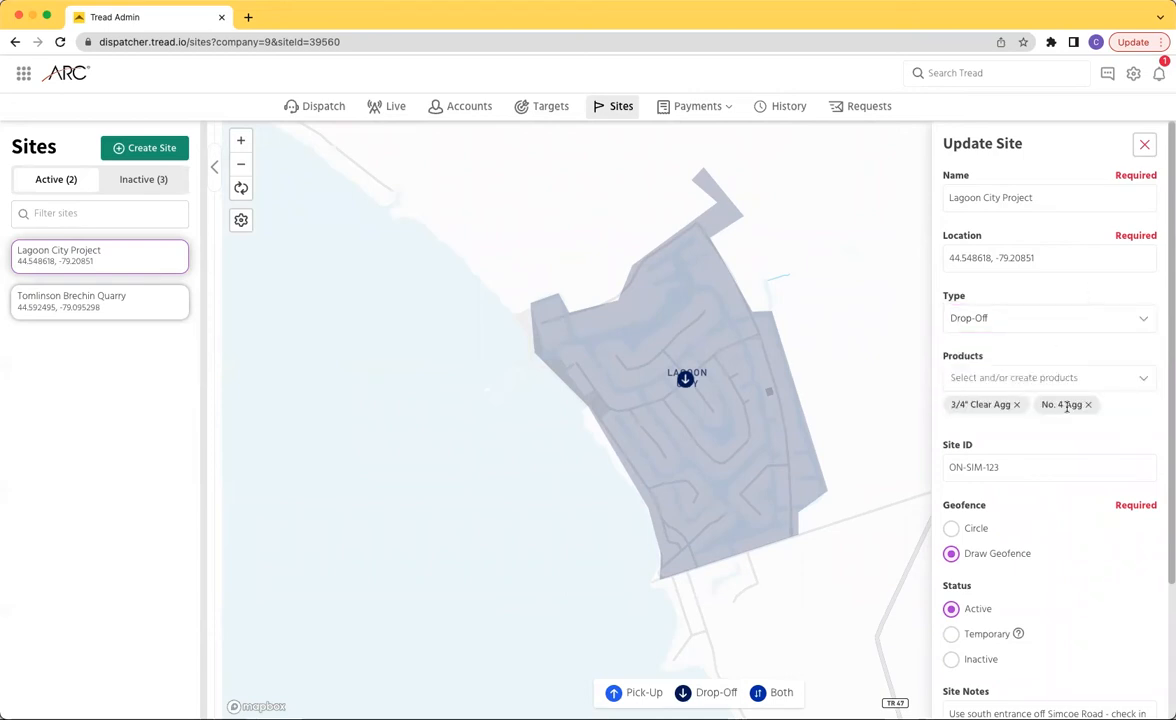
pyautogui.click(1047, 377)
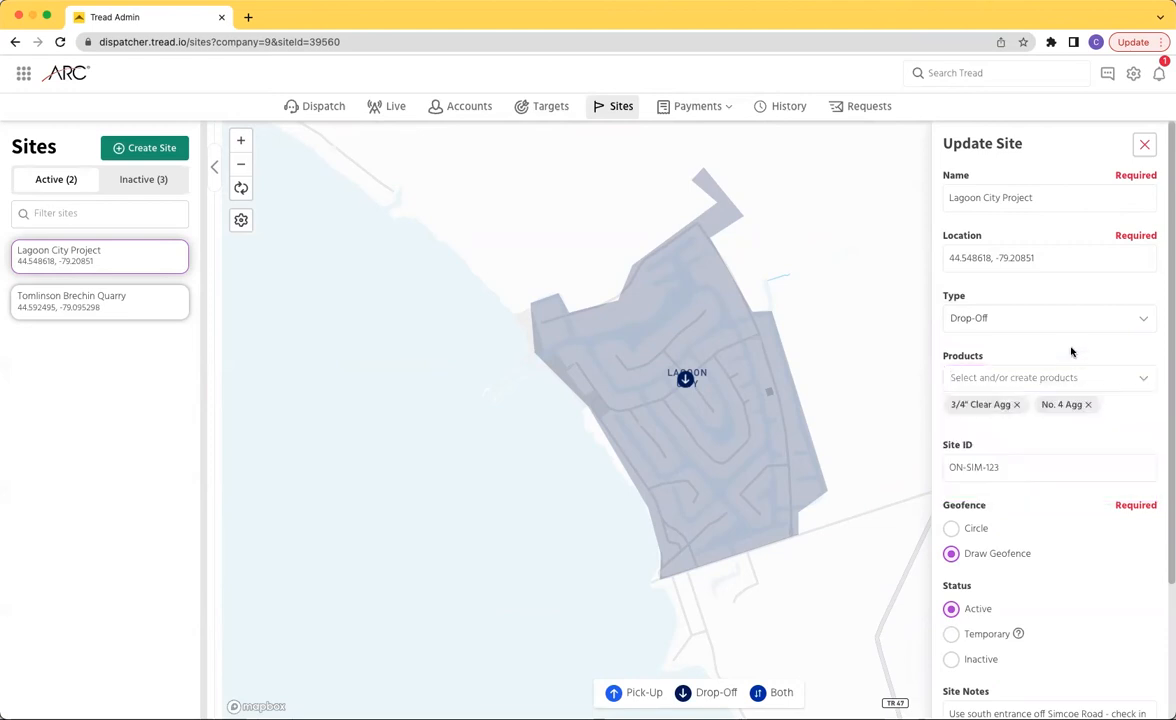
pyautogui.click(1045, 377)
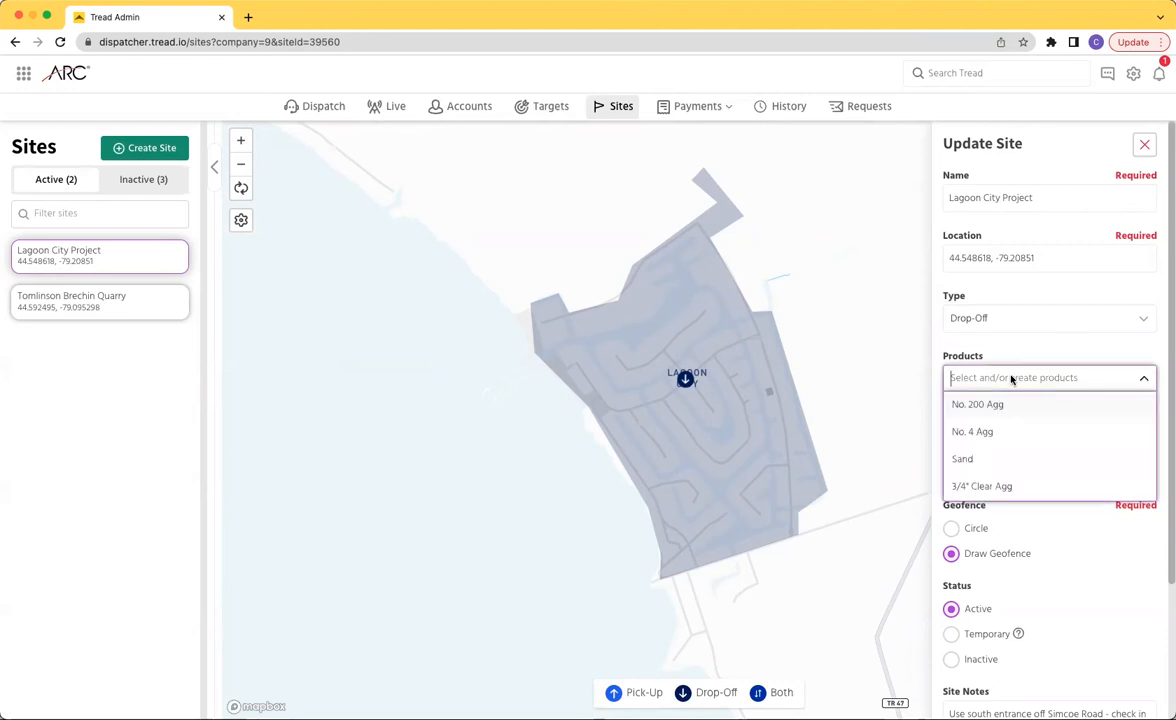
pyautogui.write('Produ')
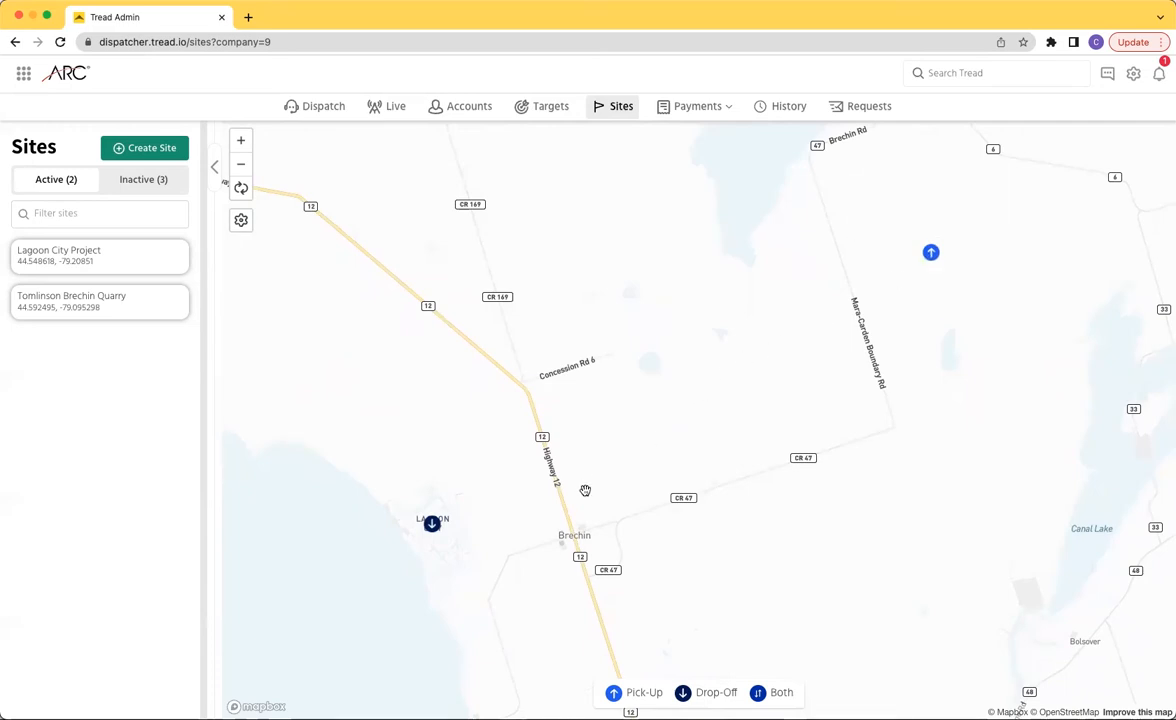
pyautogui.moveTo(629, 496)
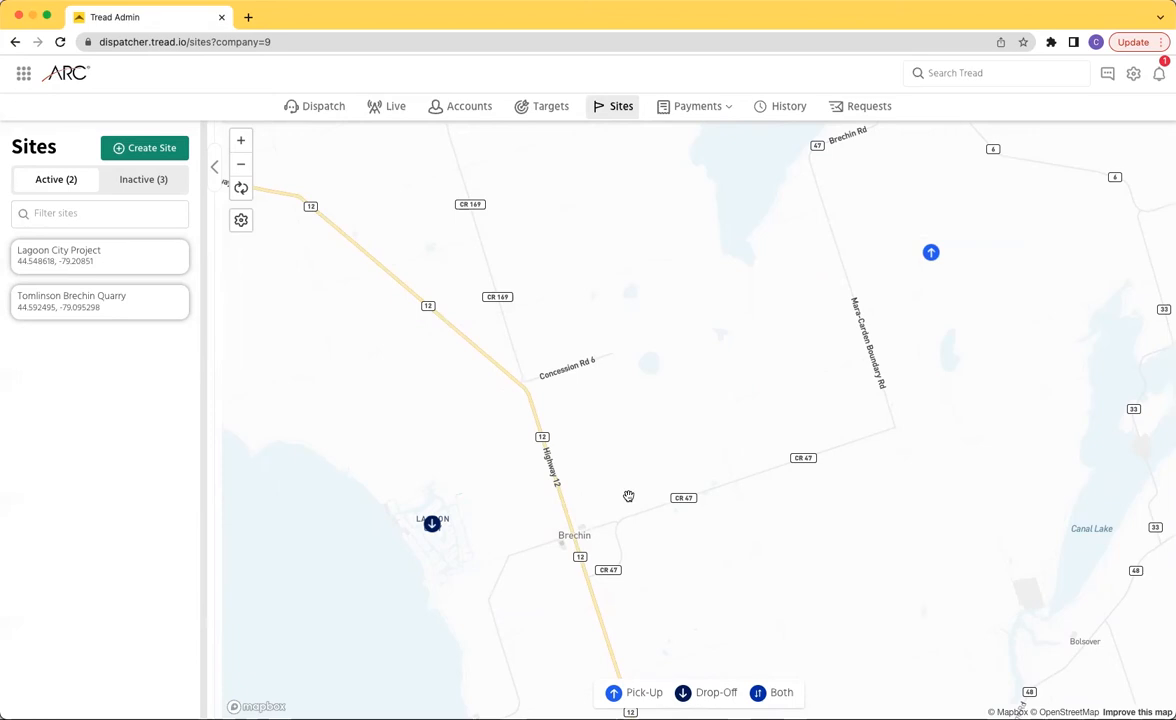
# Pan the map toward Brechin and turn on satellite imagery.
pyautogui.moveTo(628, 496); pyautogui.dragTo(764, 503)
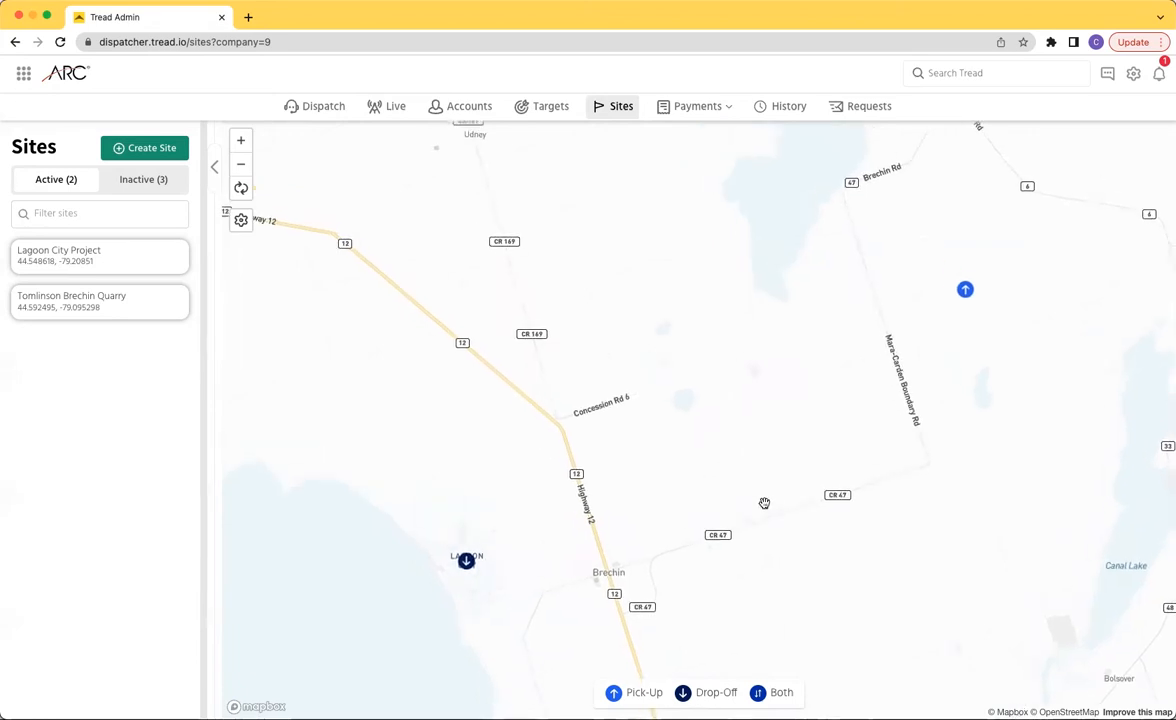
pyautogui.click(240, 220)
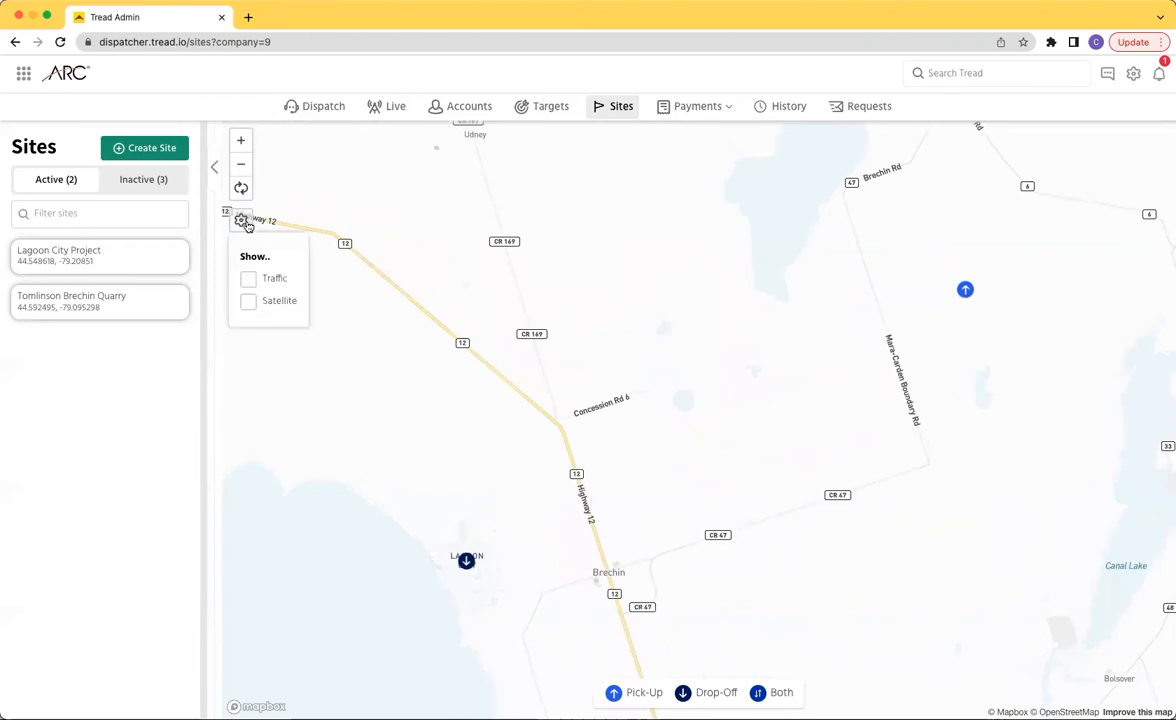
pyautogui.moveTo(280, 256)
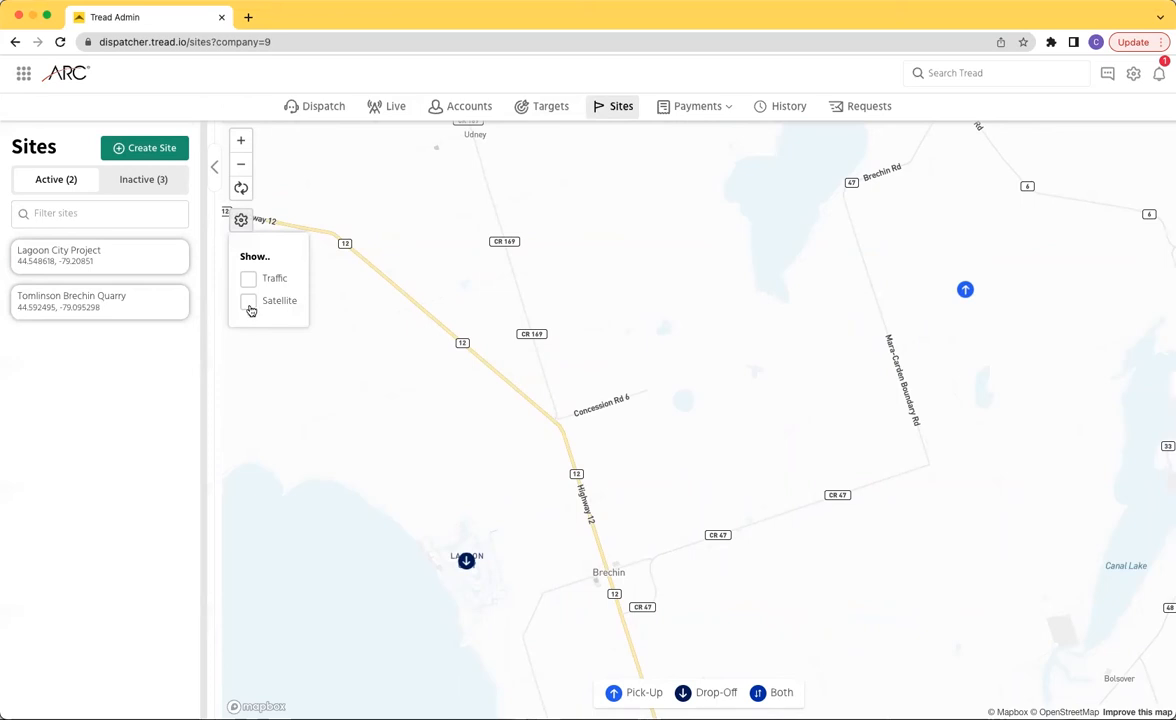
pyautogui.click(248, 301)
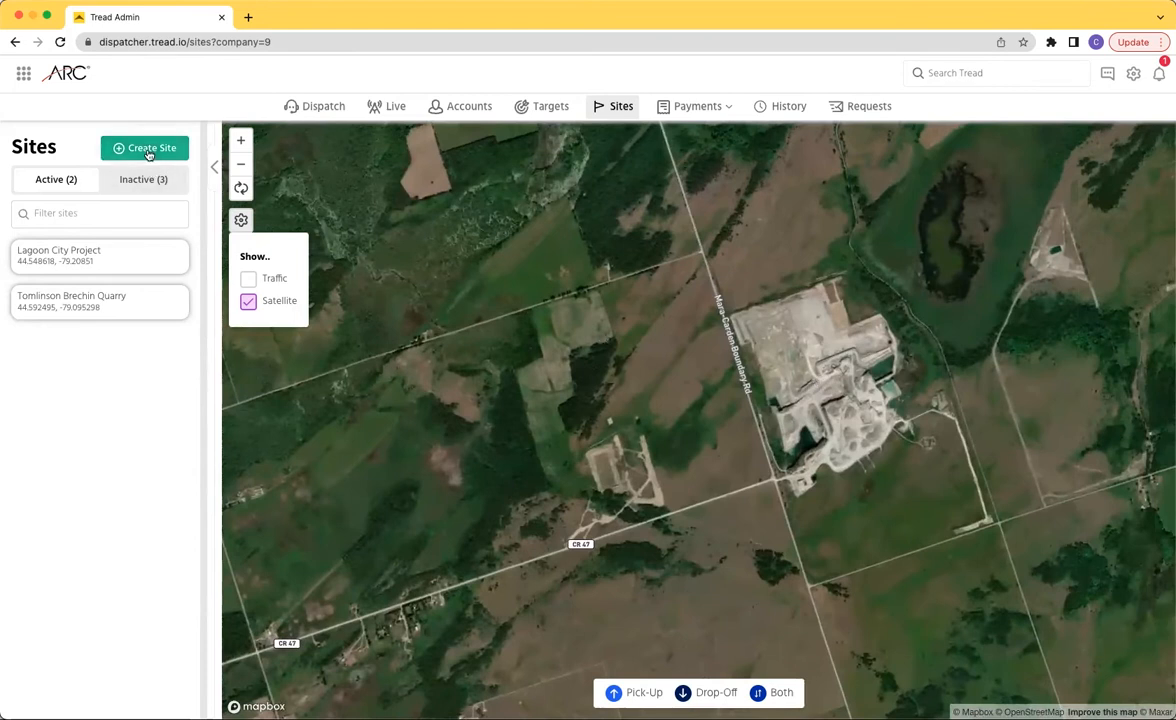
# Start a new site located on the quarry and draw a custom geofence around the pit.
pyautogui.click(144, 147)
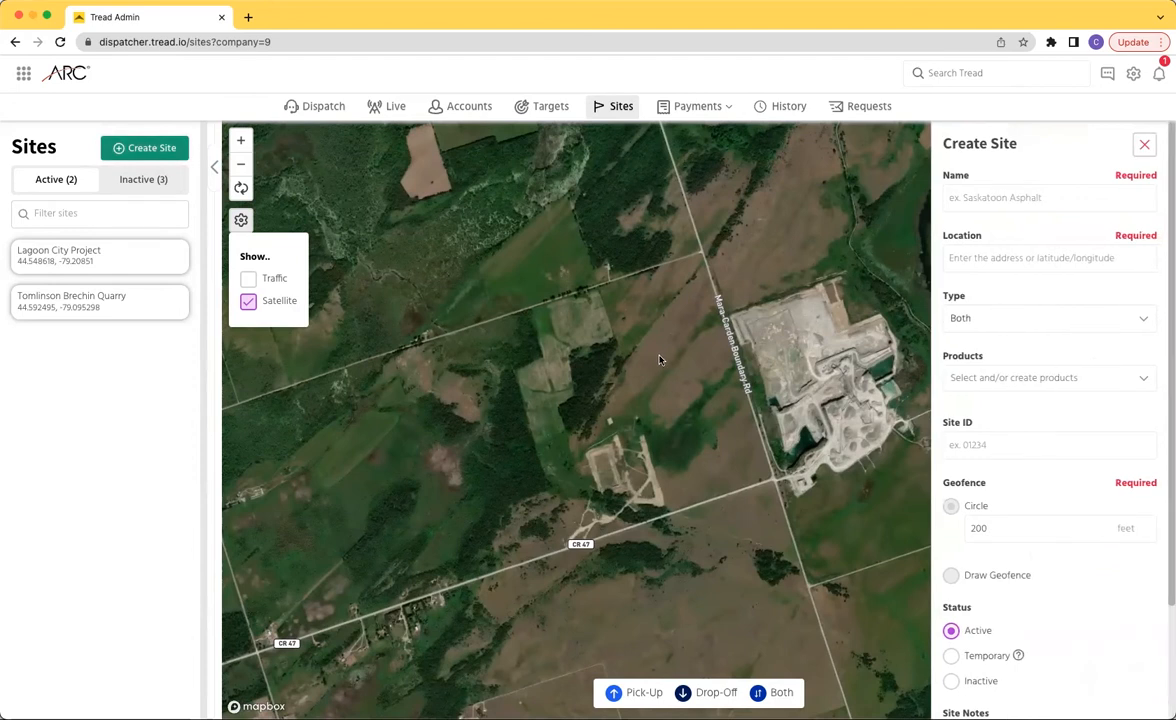
pyautogui.click(681, 388)
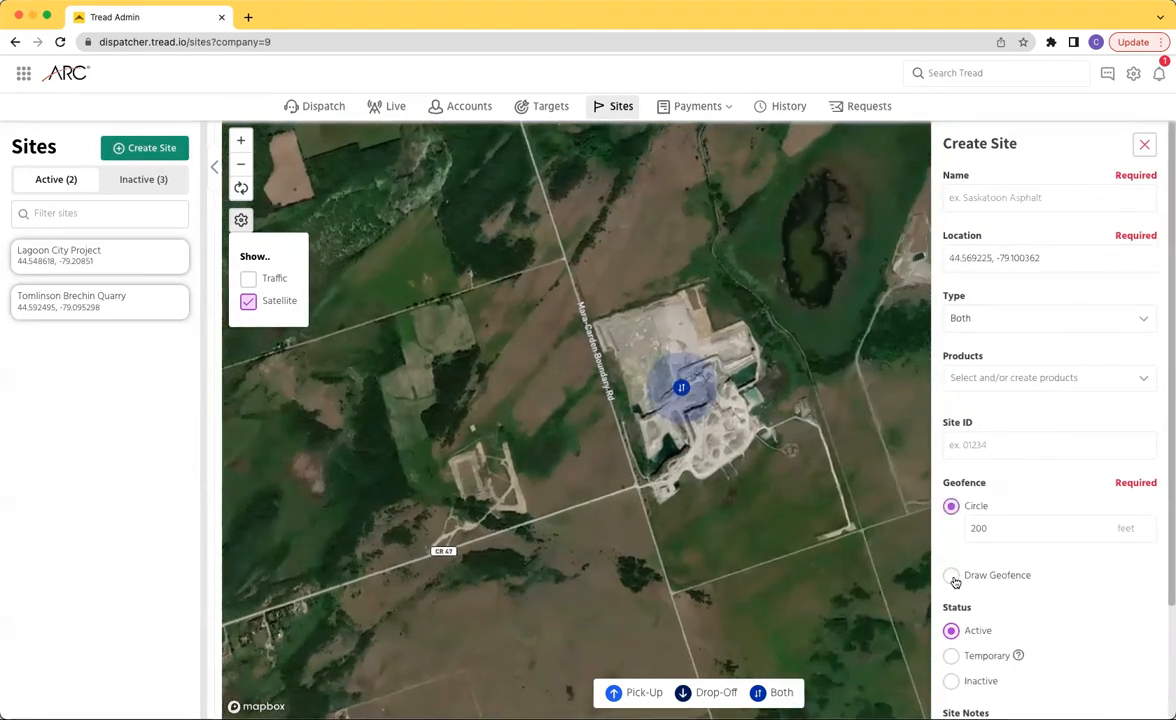
pyautogui.click(951, 575)
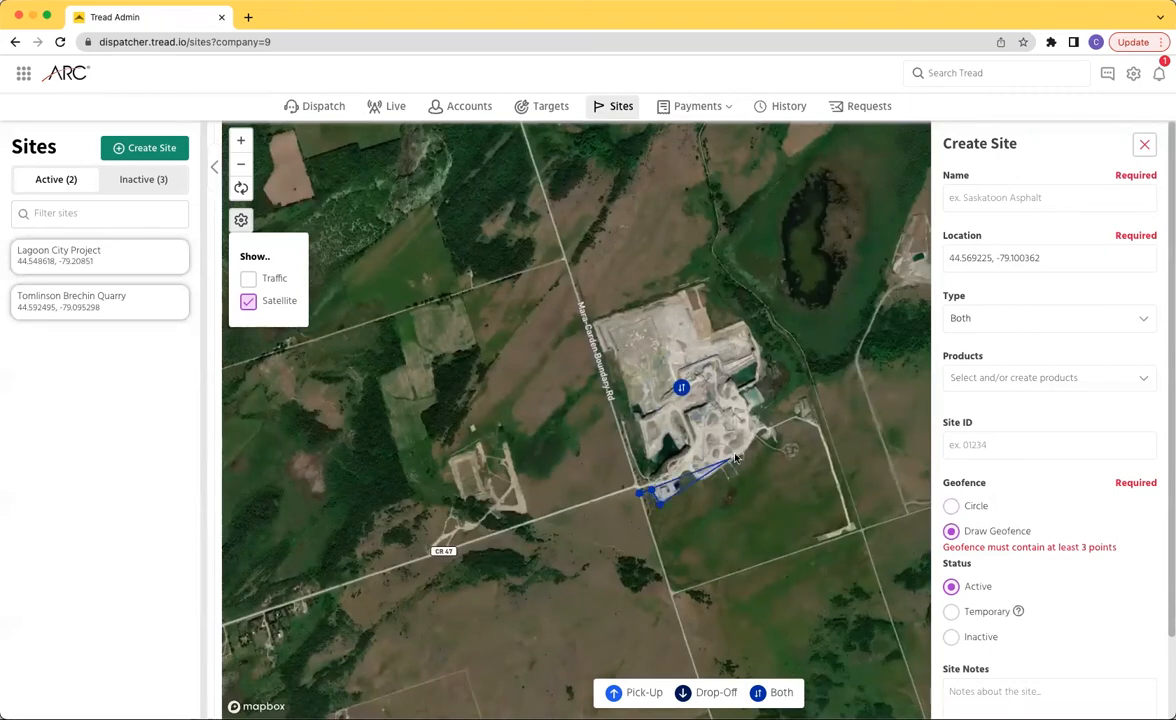
pyautogui.click(765, 435)
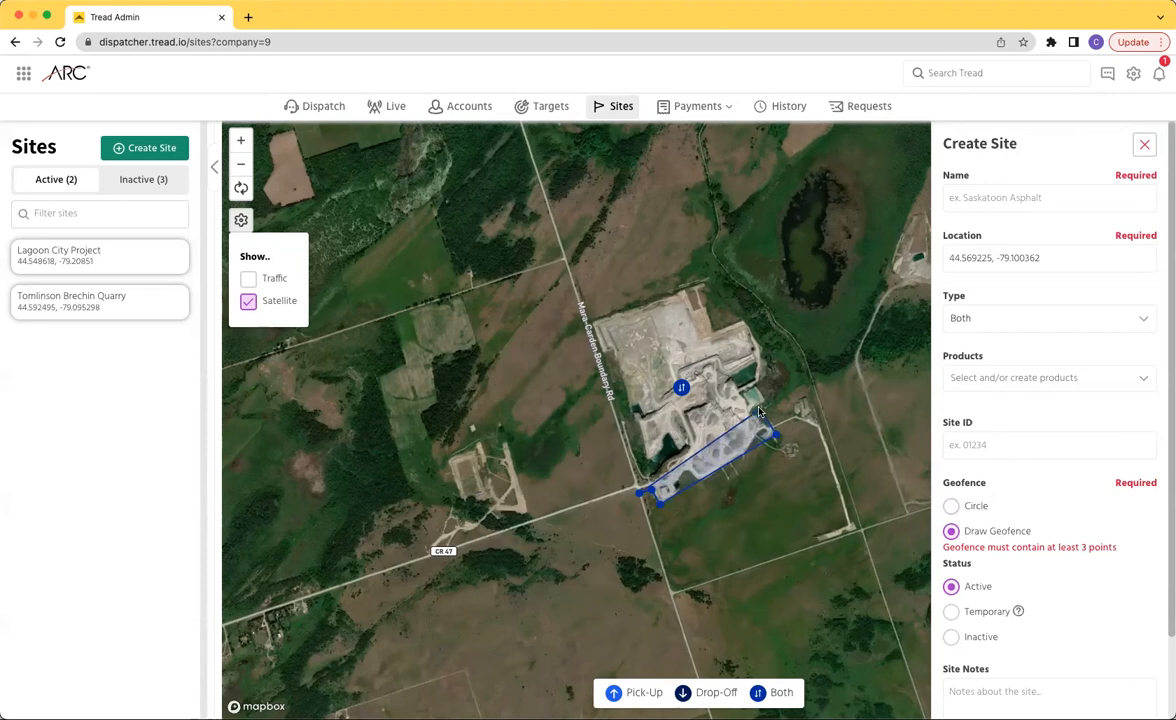
pyautogui.click(763, 314)
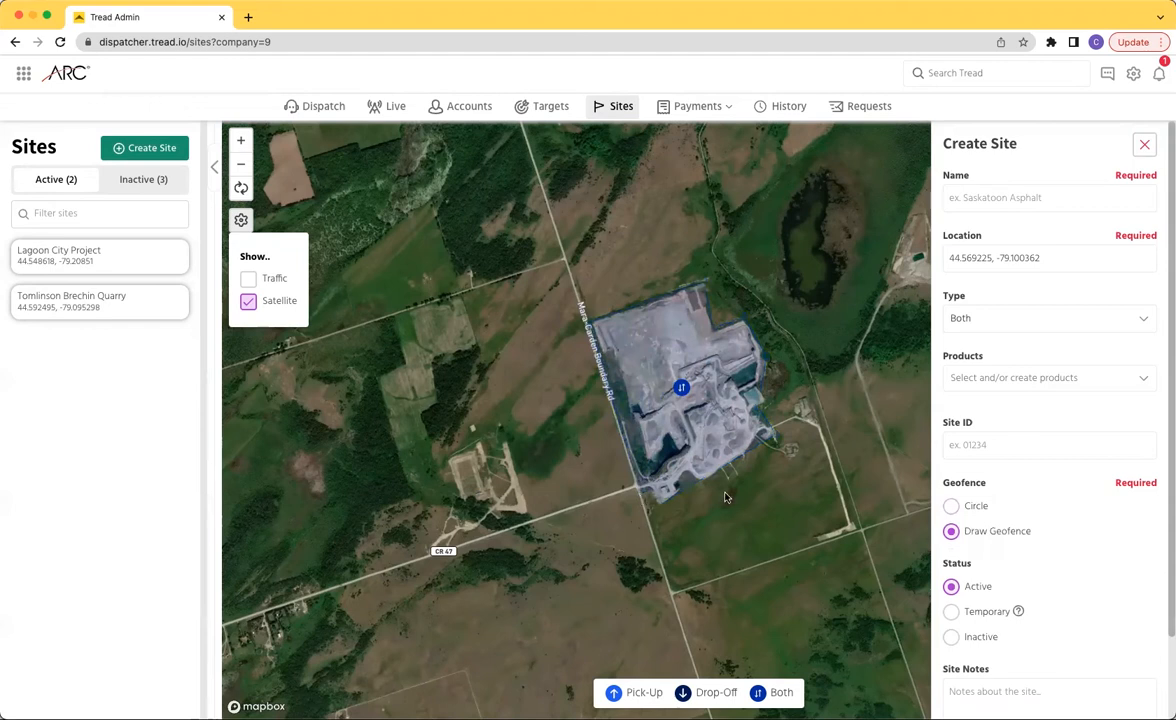
pyautogui.click(1048, 197)
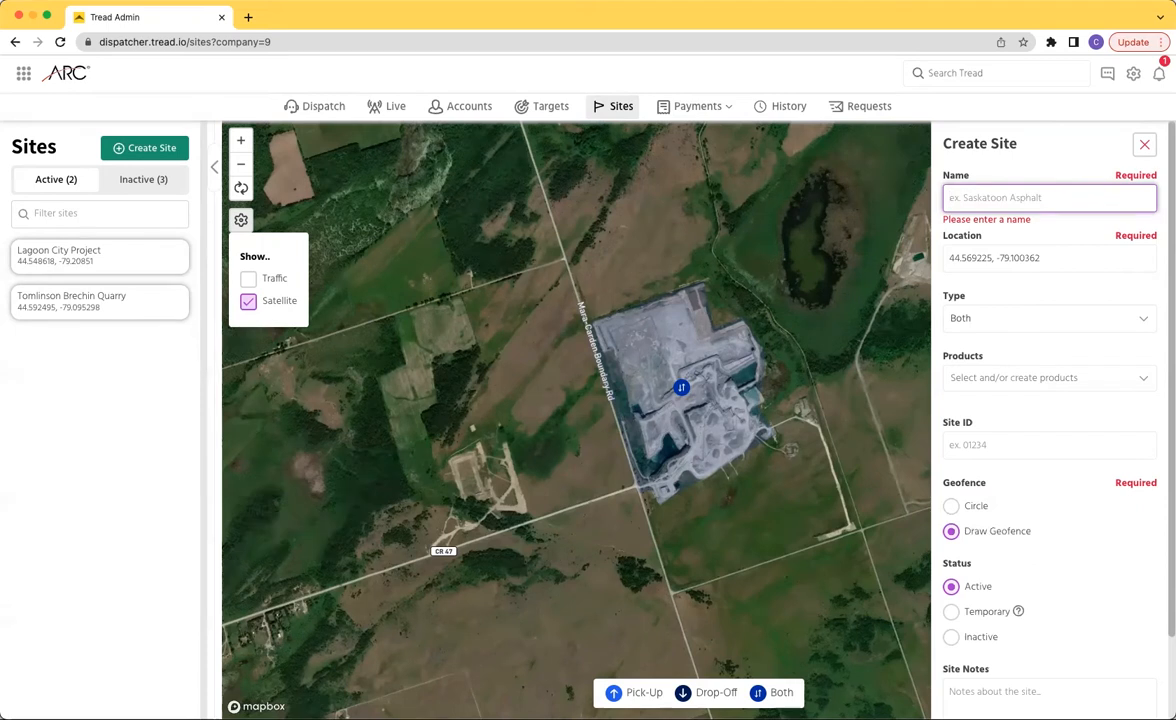
# Name the new site 'Dufferin Agg Quarry - Brechin' and set its type to Pick-Up.
pyautogui.write('Duffe')
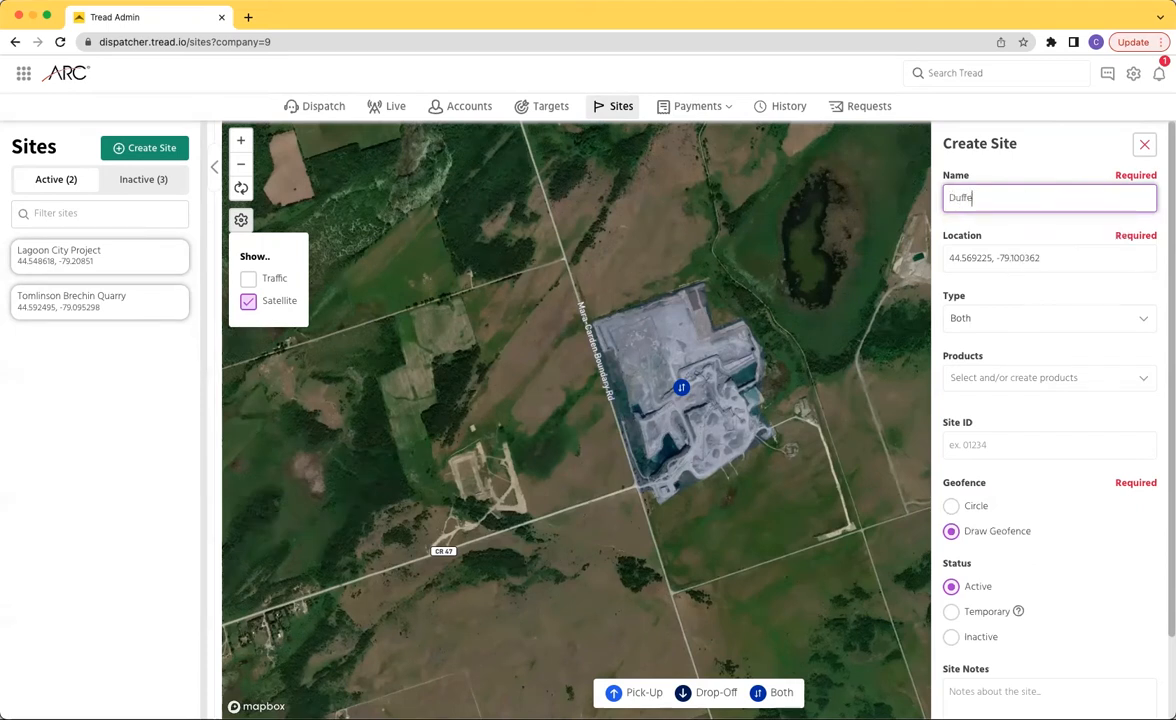
pyautogui.write('rin Agg')
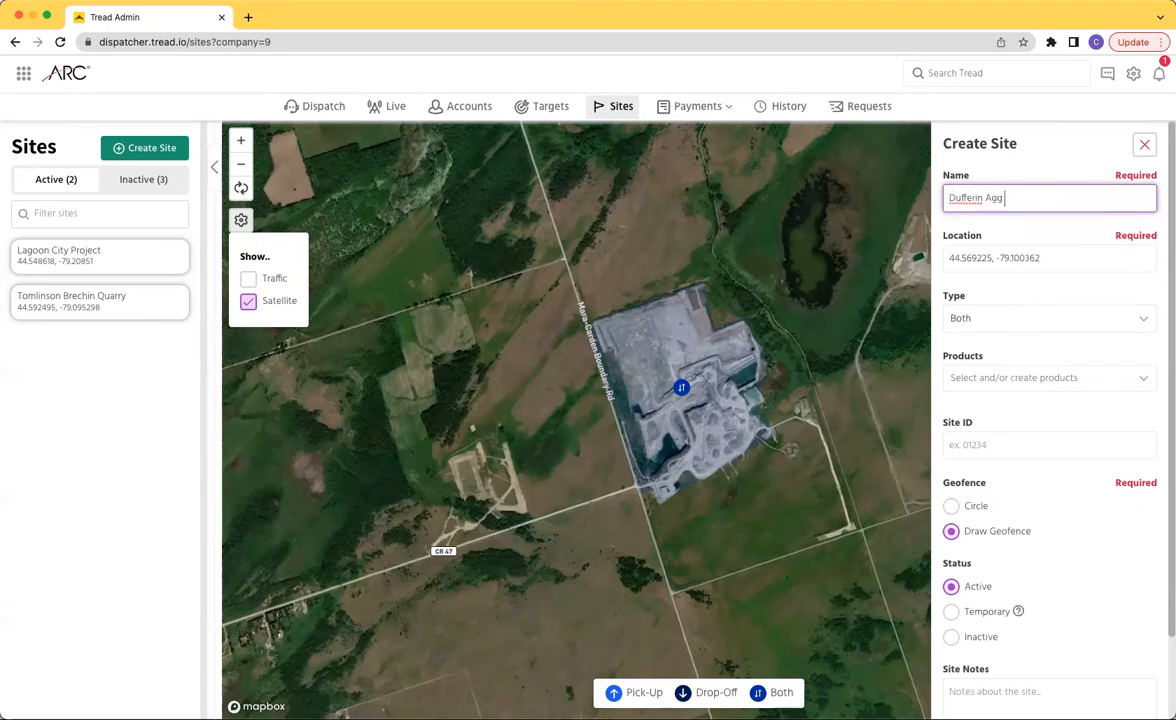
pyautogui.write('Quarry - Brechin')
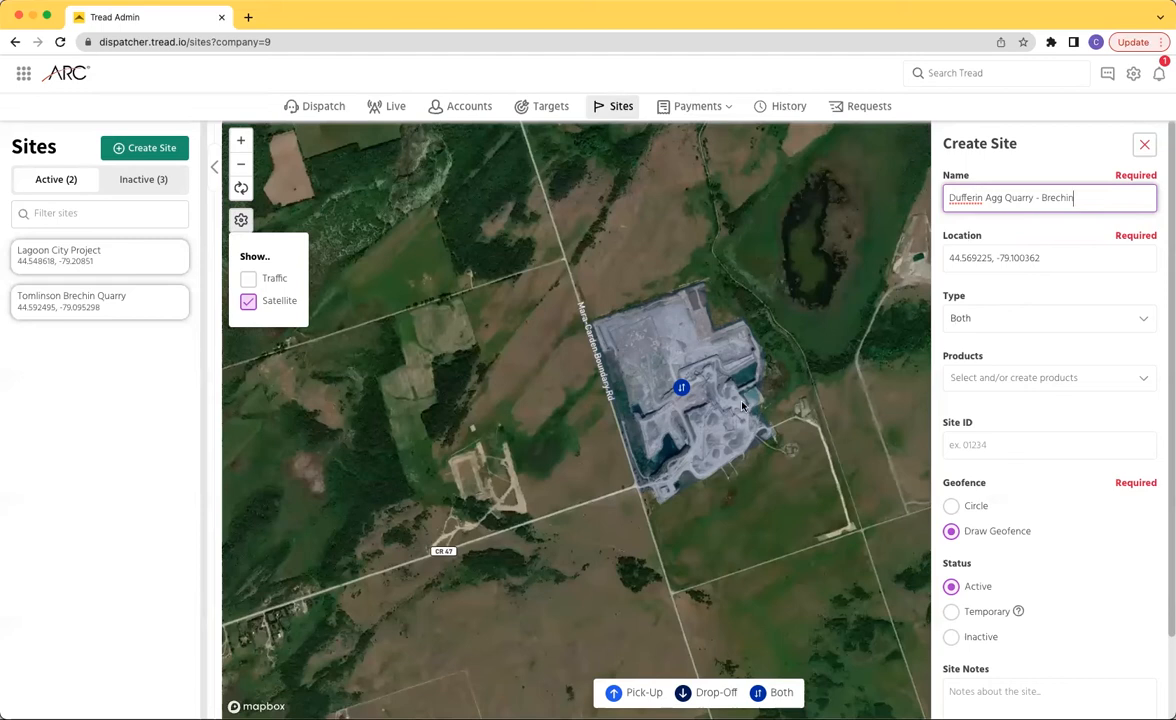
pyautogui.click(1048, 318)
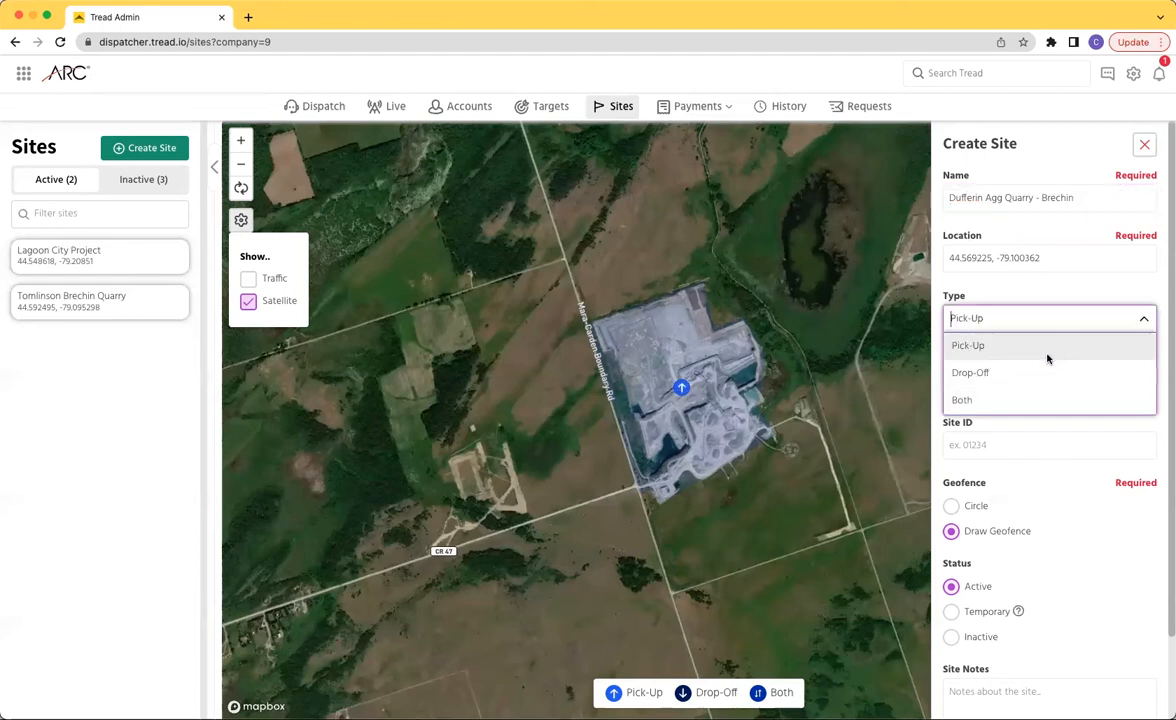
pyautogui.click(968, 345)
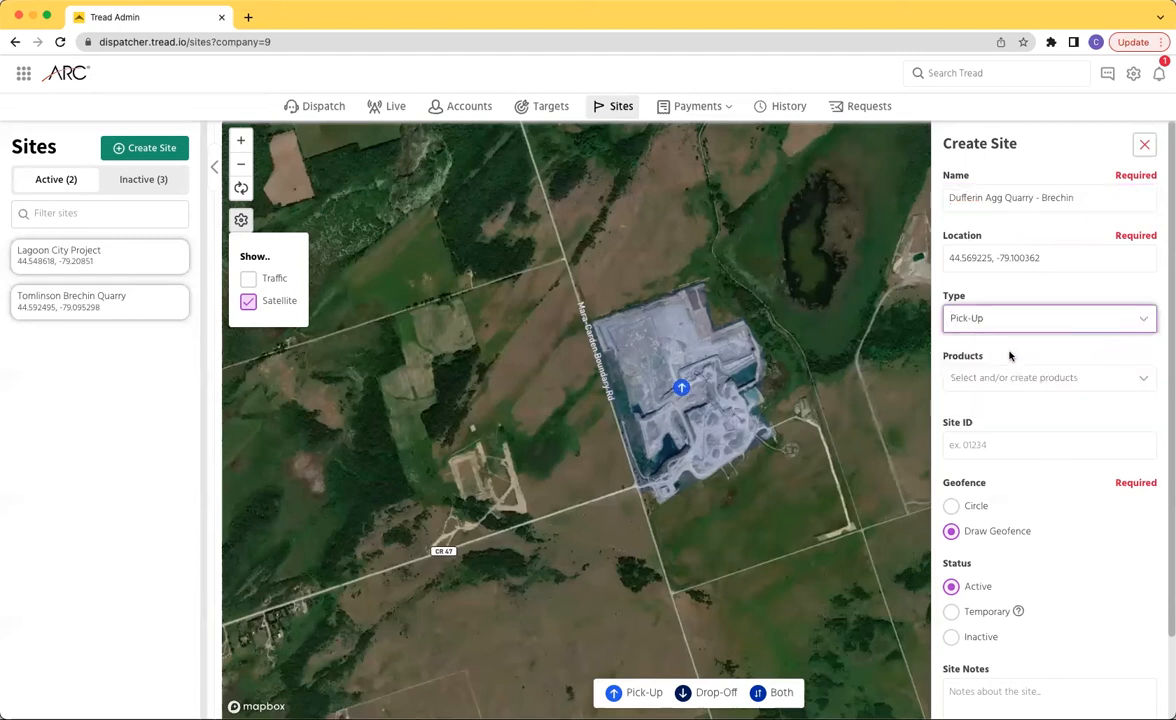
# Add No. 4 Agg and 3/4" Clear Agg products and enter site ID 123-ABC.
pyautogui.click(1047, 377)
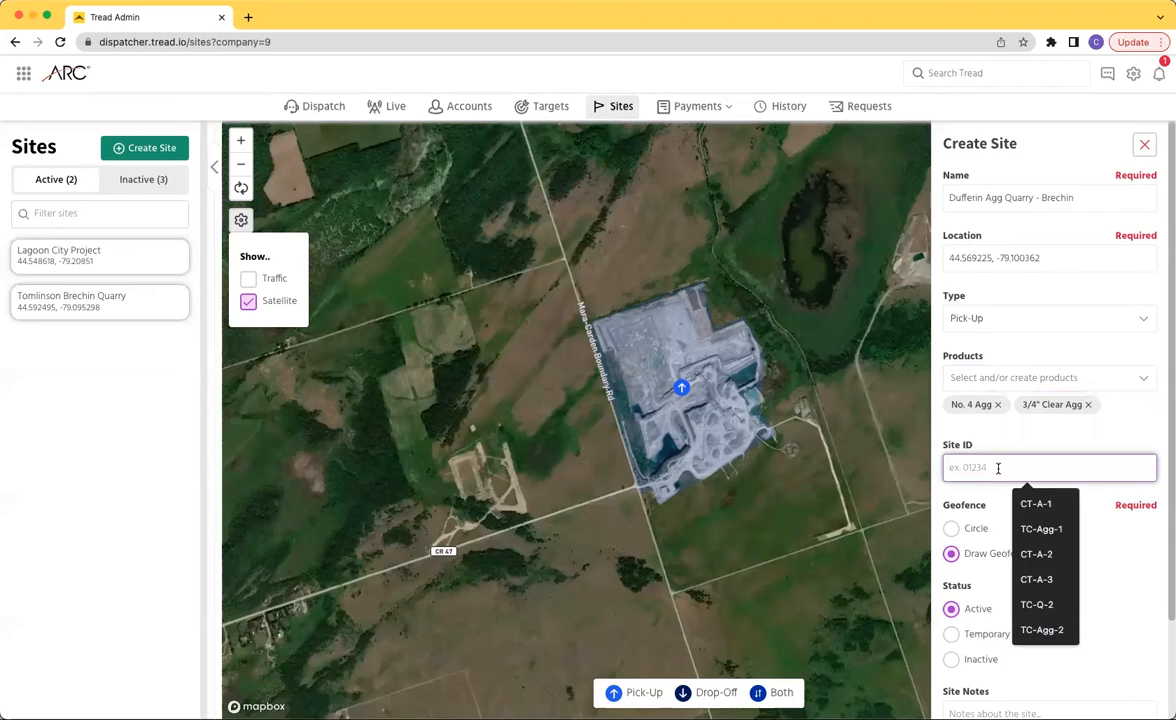
pyautogui.write('123-A')
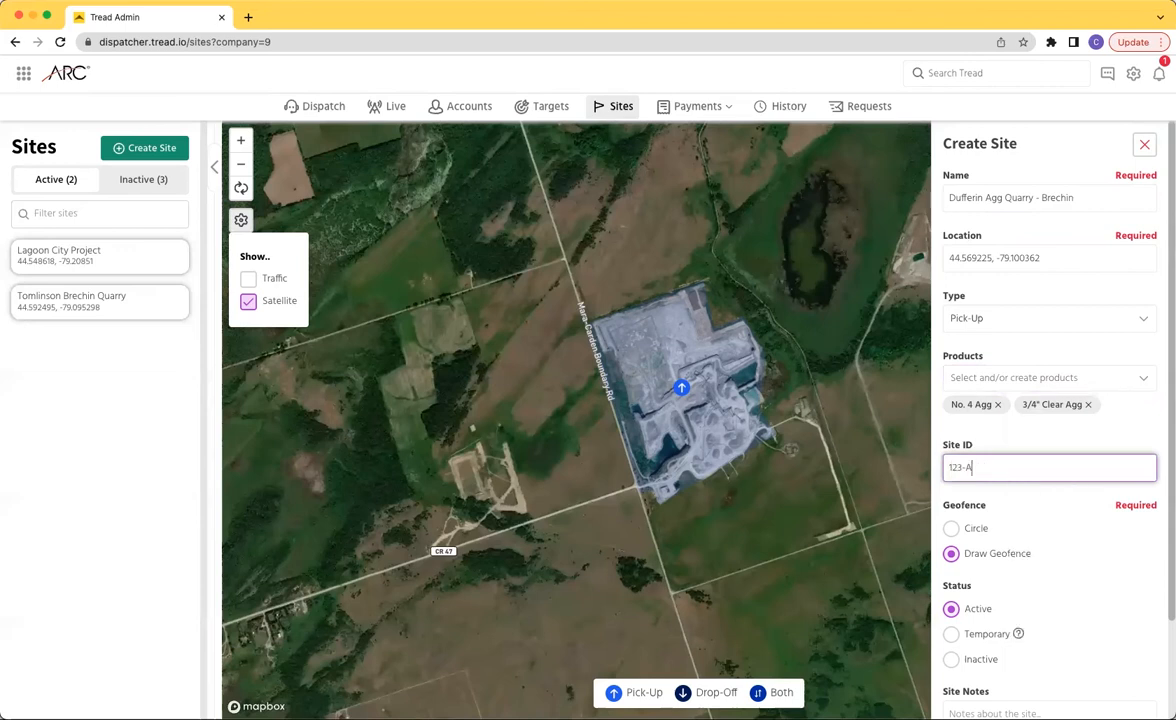
pyautogui.write('BC')
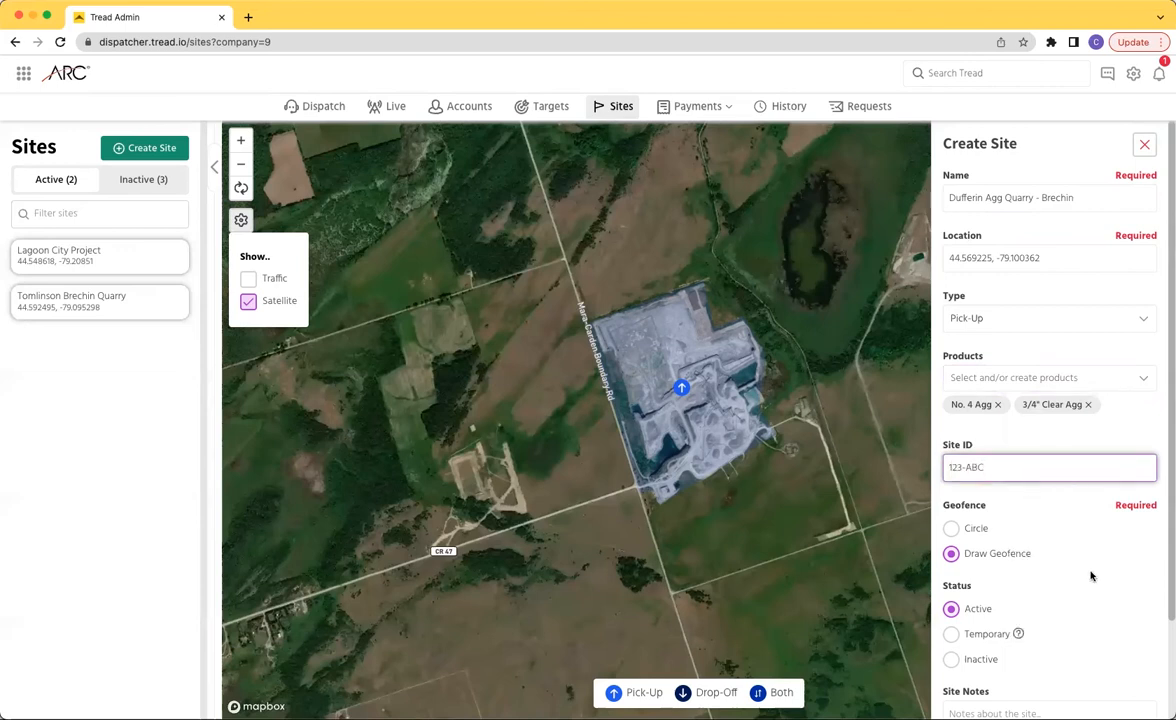
# Add the note 'Use south entrance, and check in on arrival' and save the site.
pyautogui.scroll(-3)
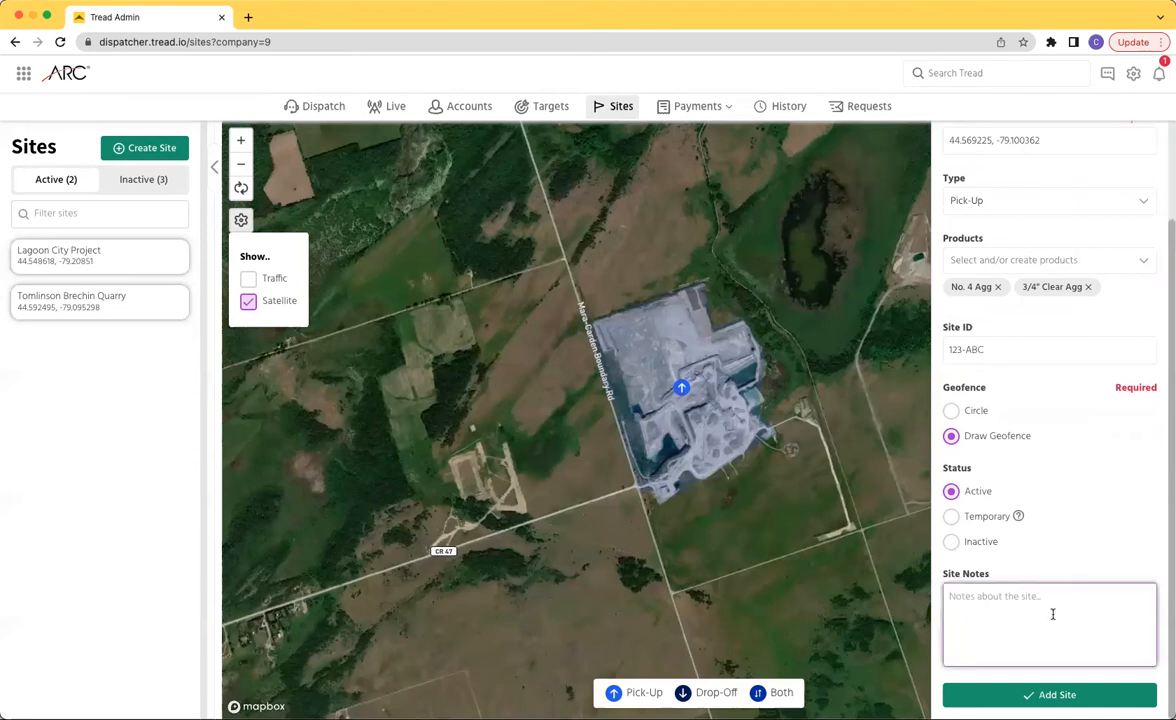
pyautogui.write('Use')
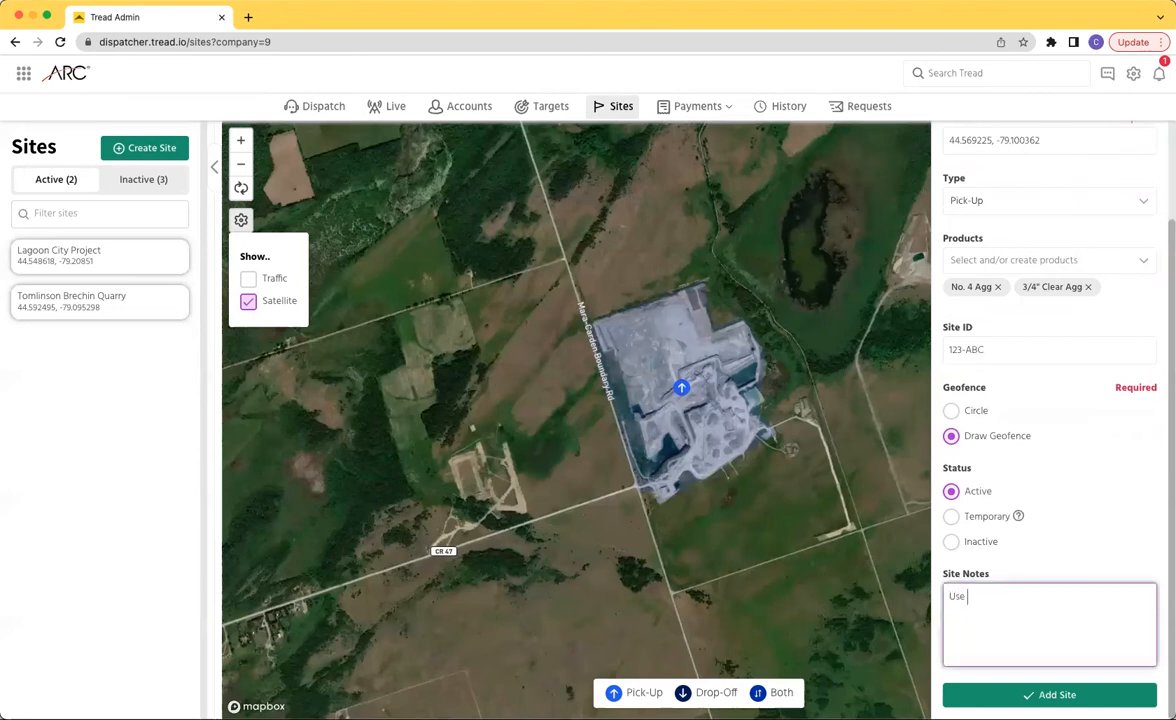
pyautogui.write('south entrance.')
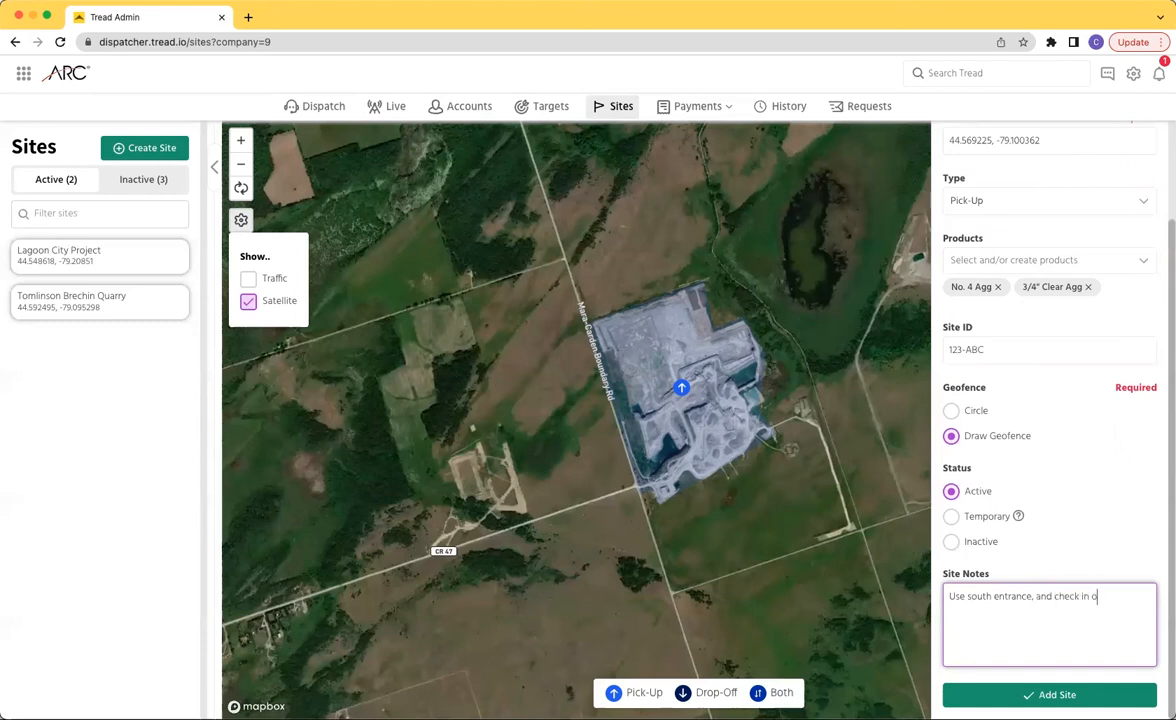
pyautogui.write('n arrival')
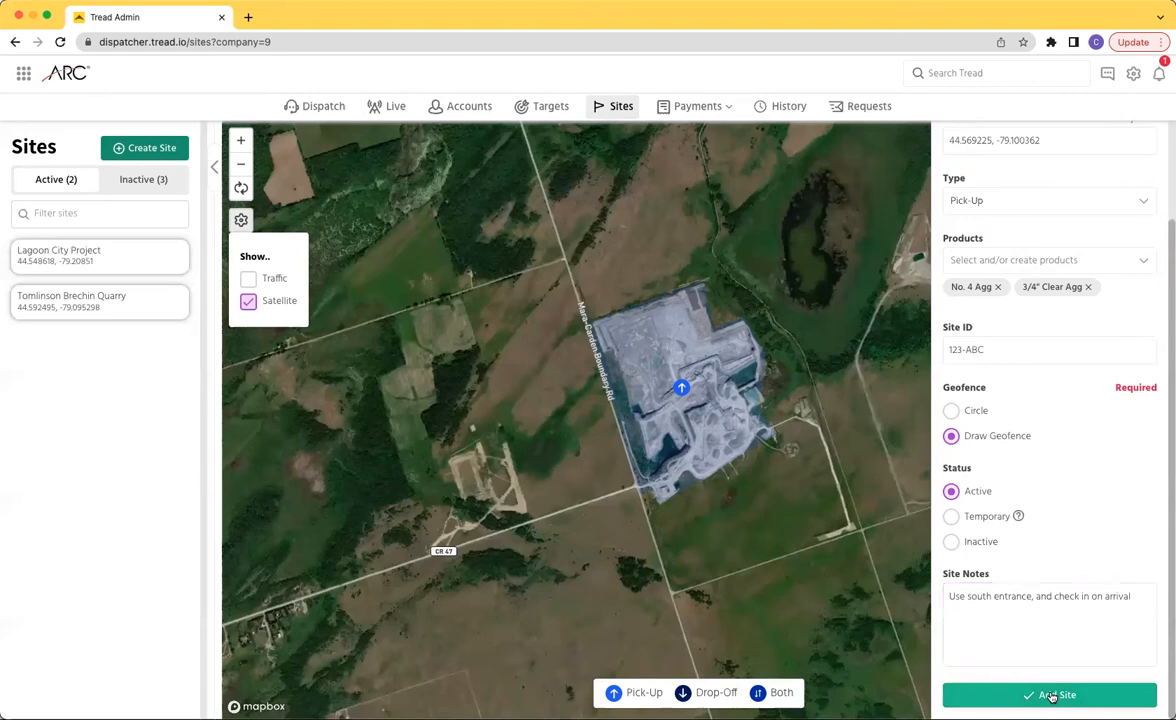
pyautogui.click(1048, 695)
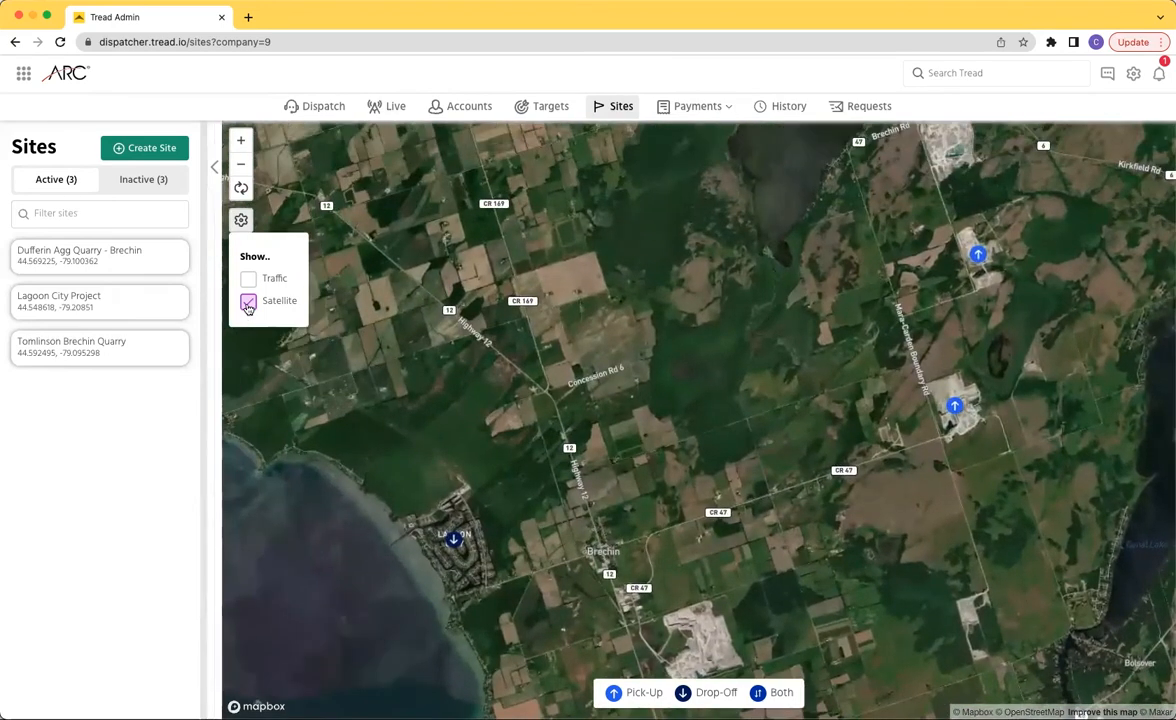
# Switch to the street map and review the Dufferin and Tomlinson site geofences.
pyautogui.click(248, 301)
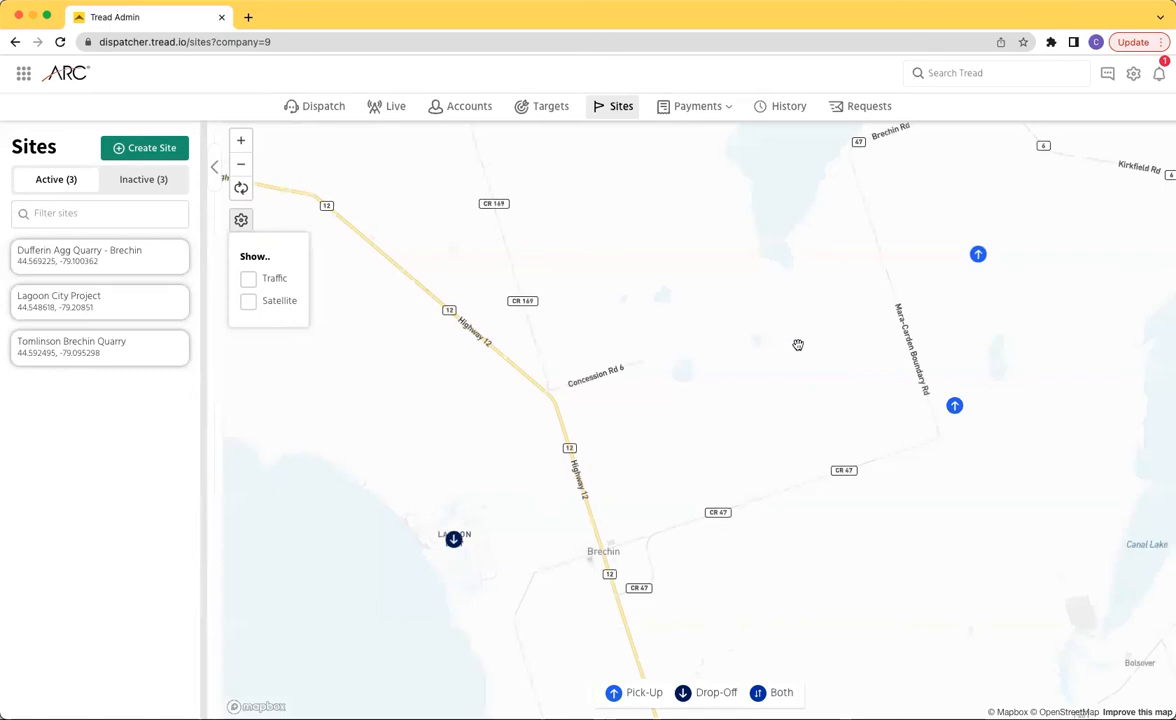
pyautogui.click(99, 255)
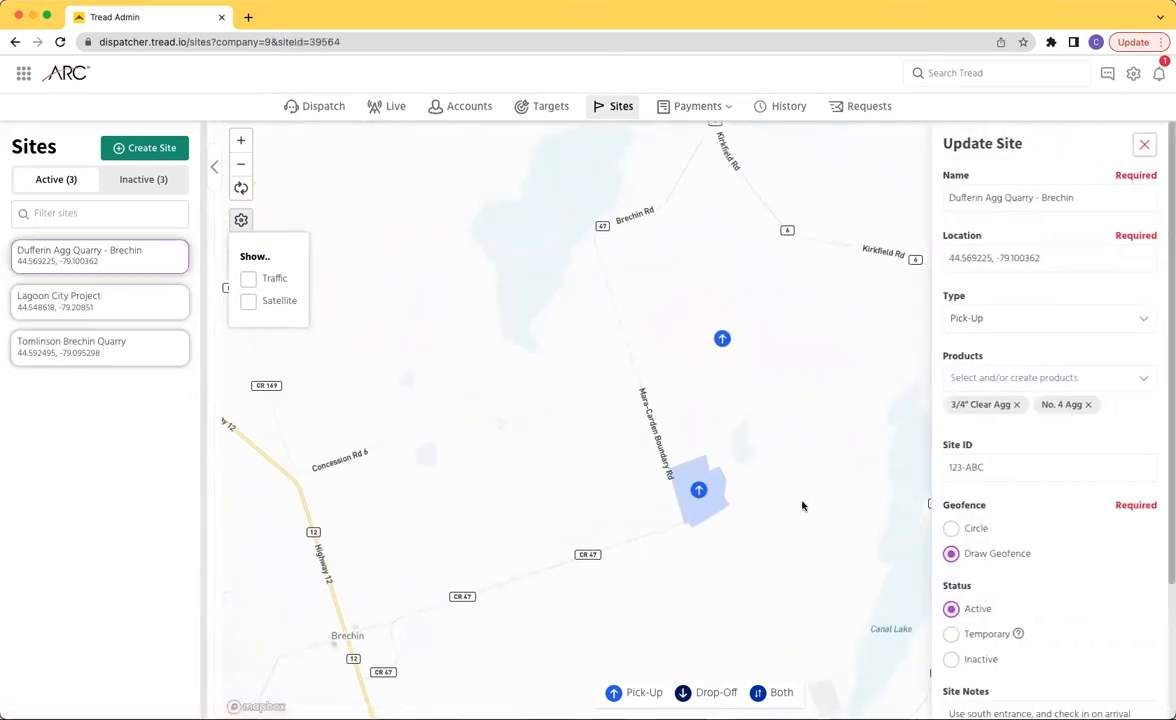
pyautogui.click(99, 347)
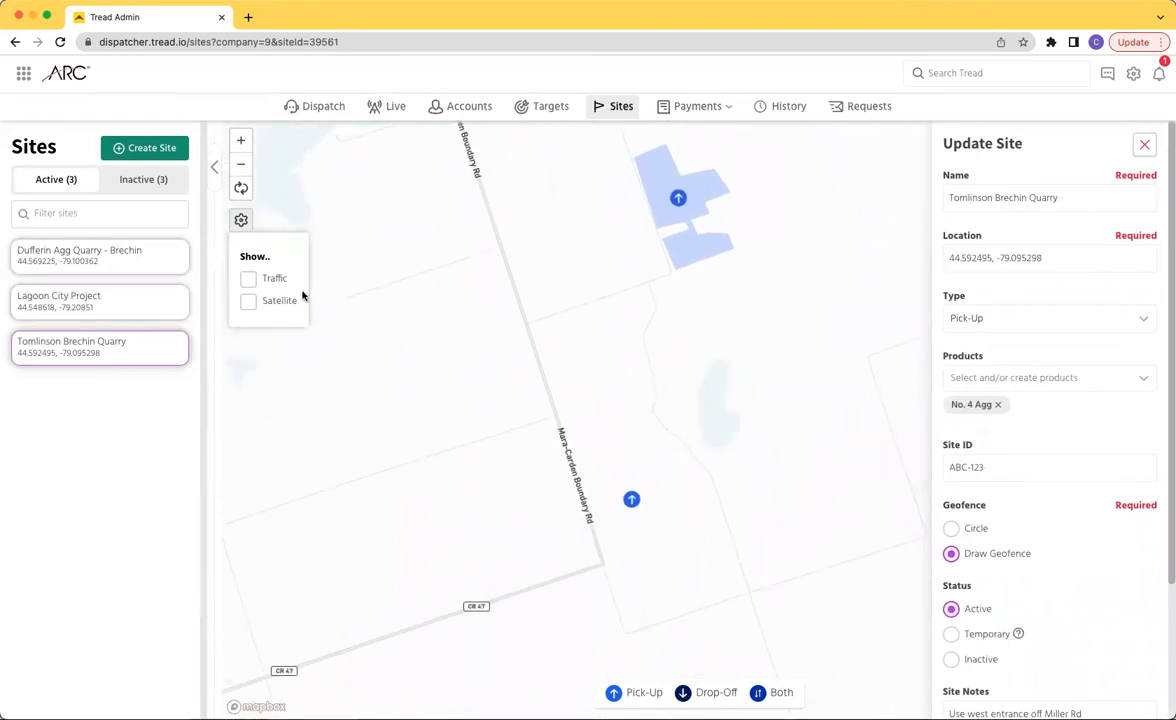
pyautogui.click(1144, 144)
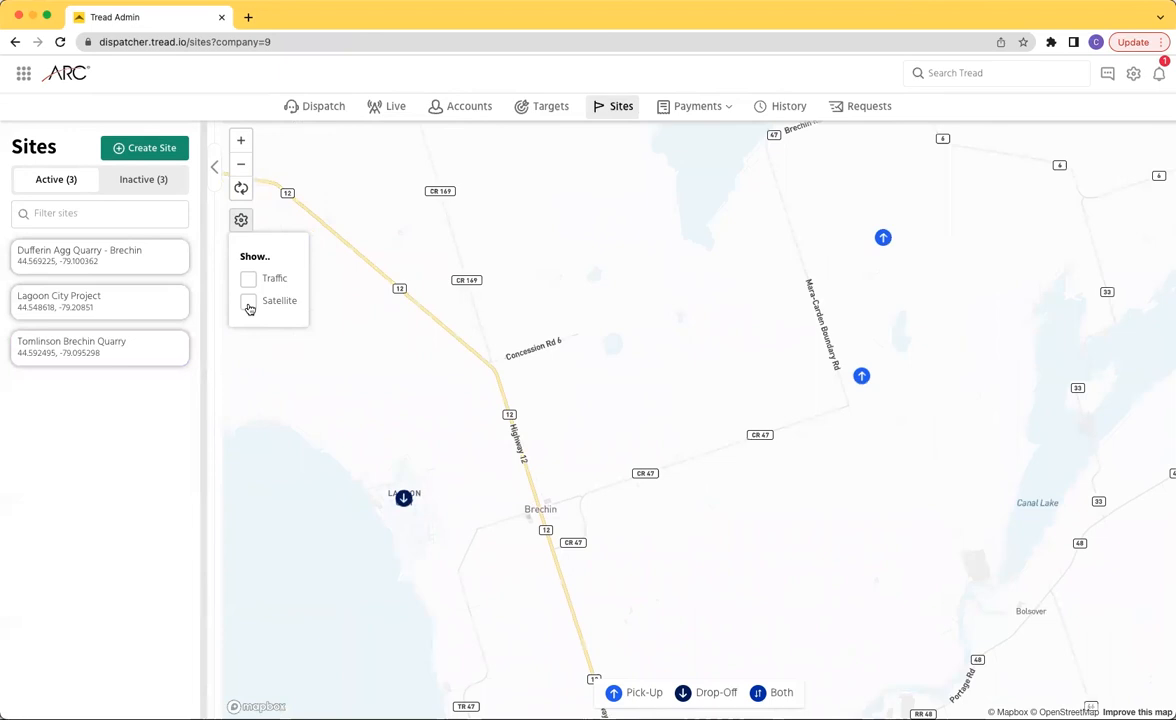
# Briefly show satellite imagery and the traffic overlay, then turn both off.
pyautogui.click(248, 301)
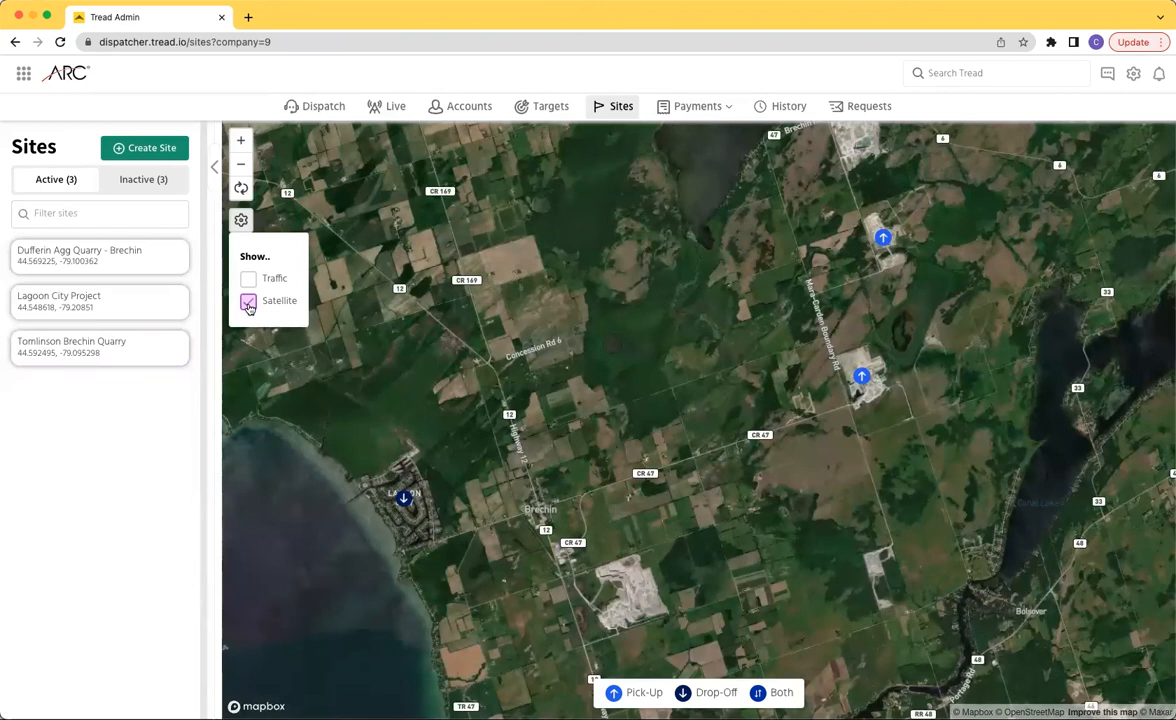
pyautogui.click(249, 301)
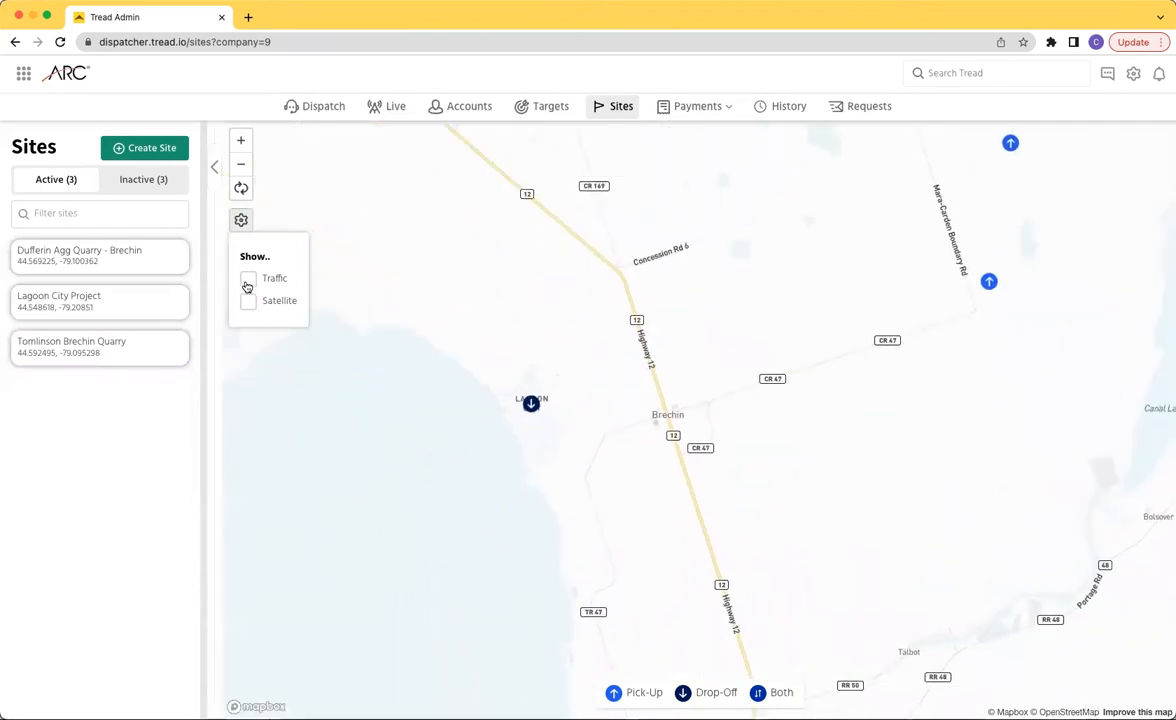
pyautogui.click(248, 278)
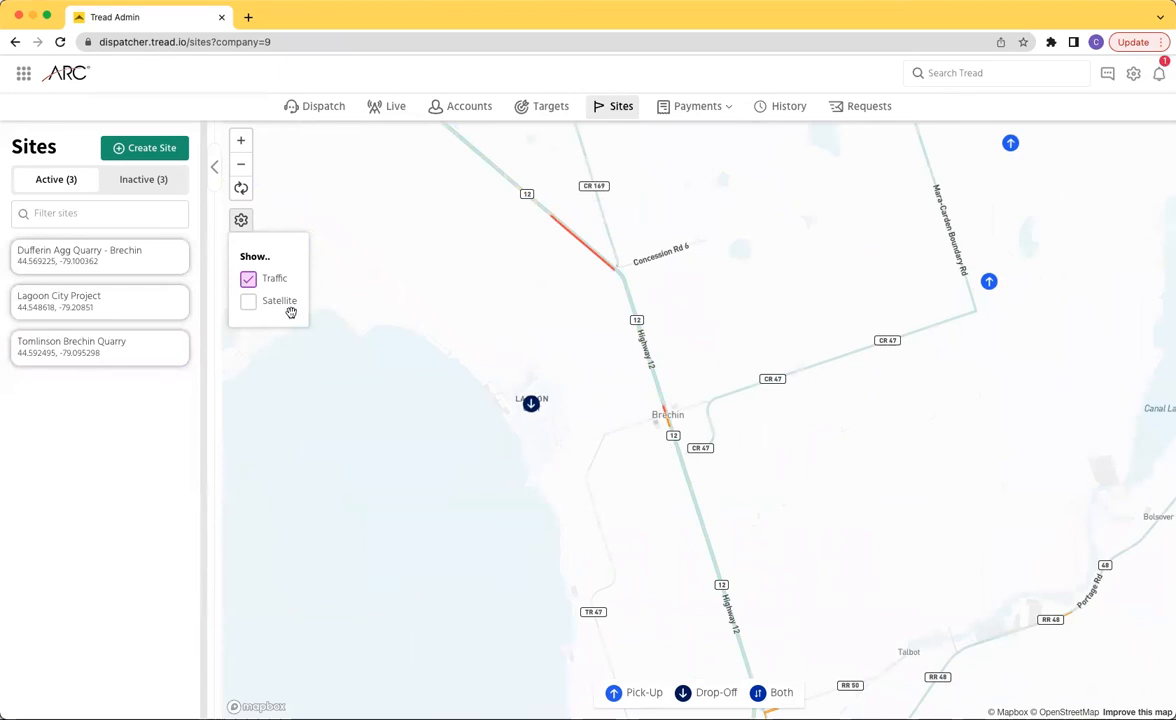
pyautogui.click(248, 278)
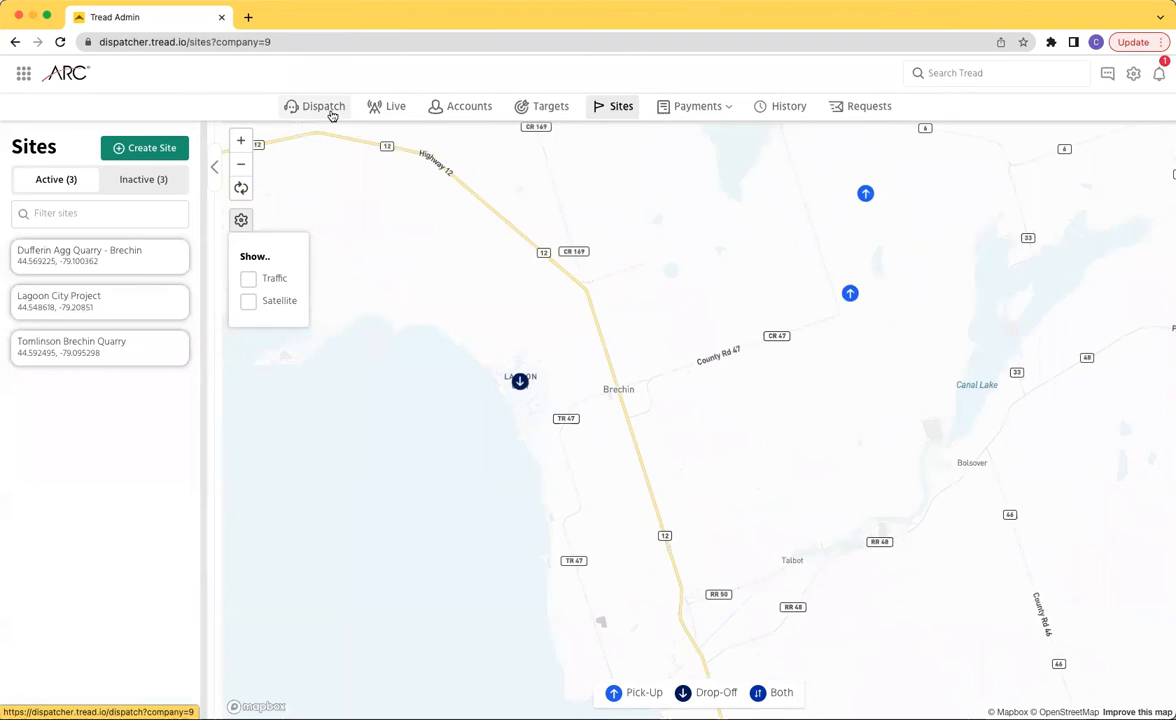
# Open the dispatch board for Lagoon City Project on Wed, November 16, 2022.
pyautogui.click(323, 106)
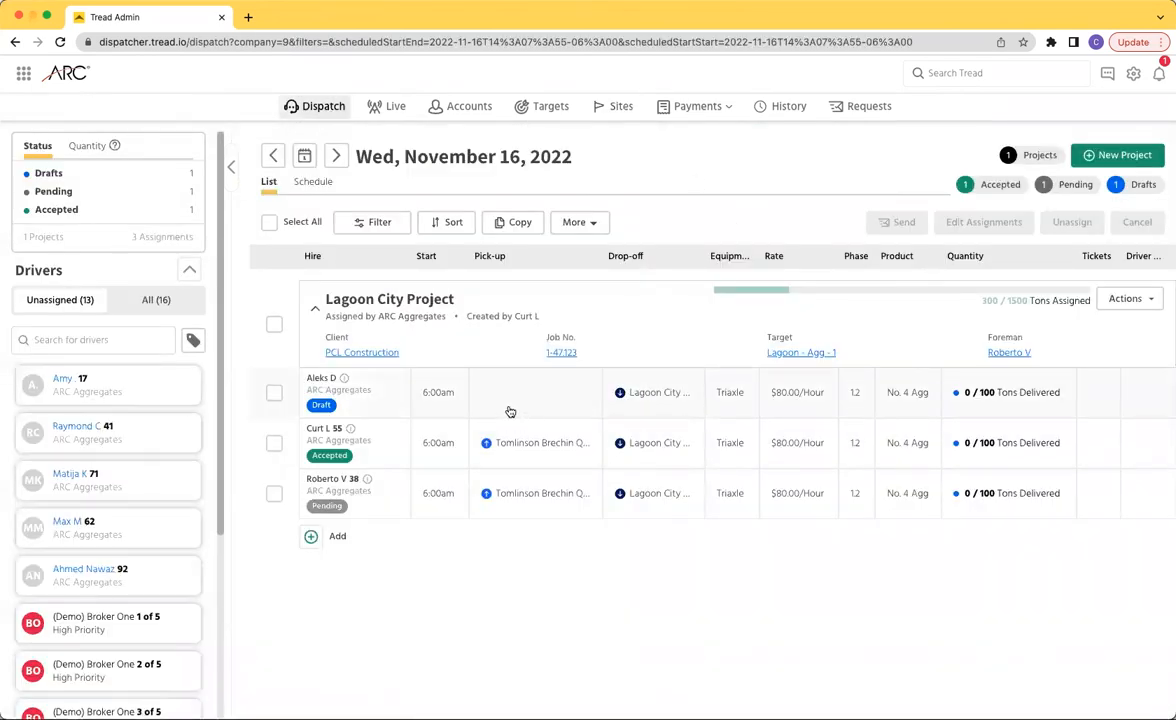
pyautogui.click(535, 442)
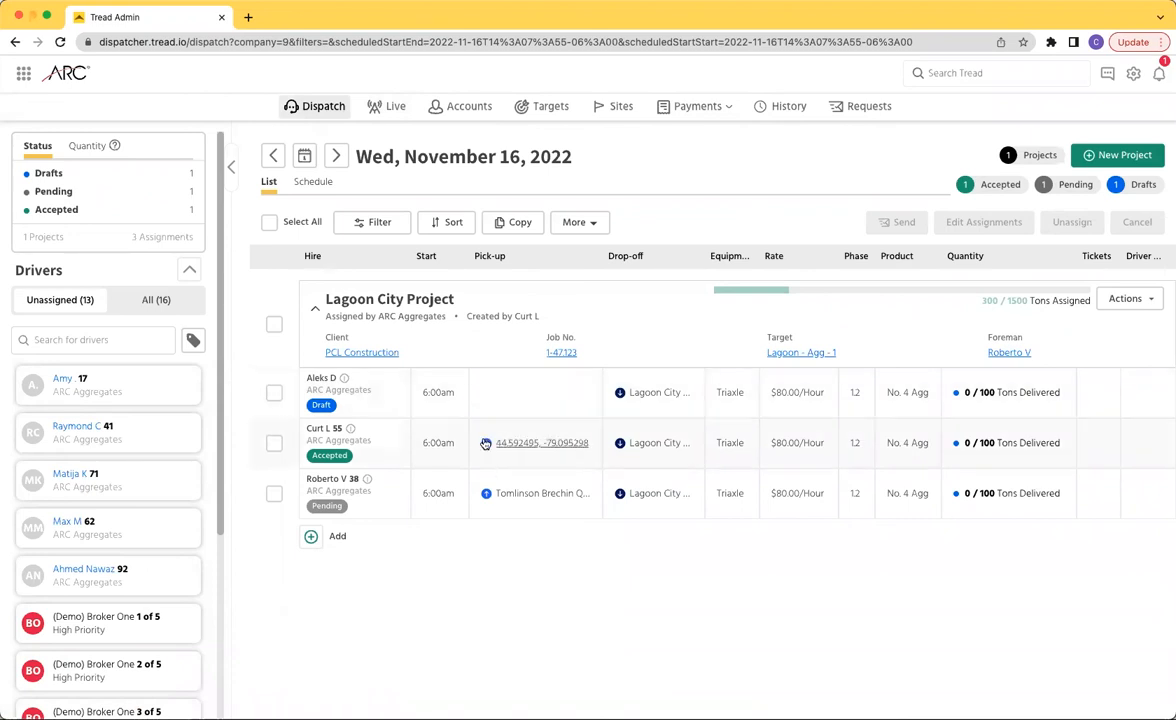
pyautogui.moveTo(542, 443)
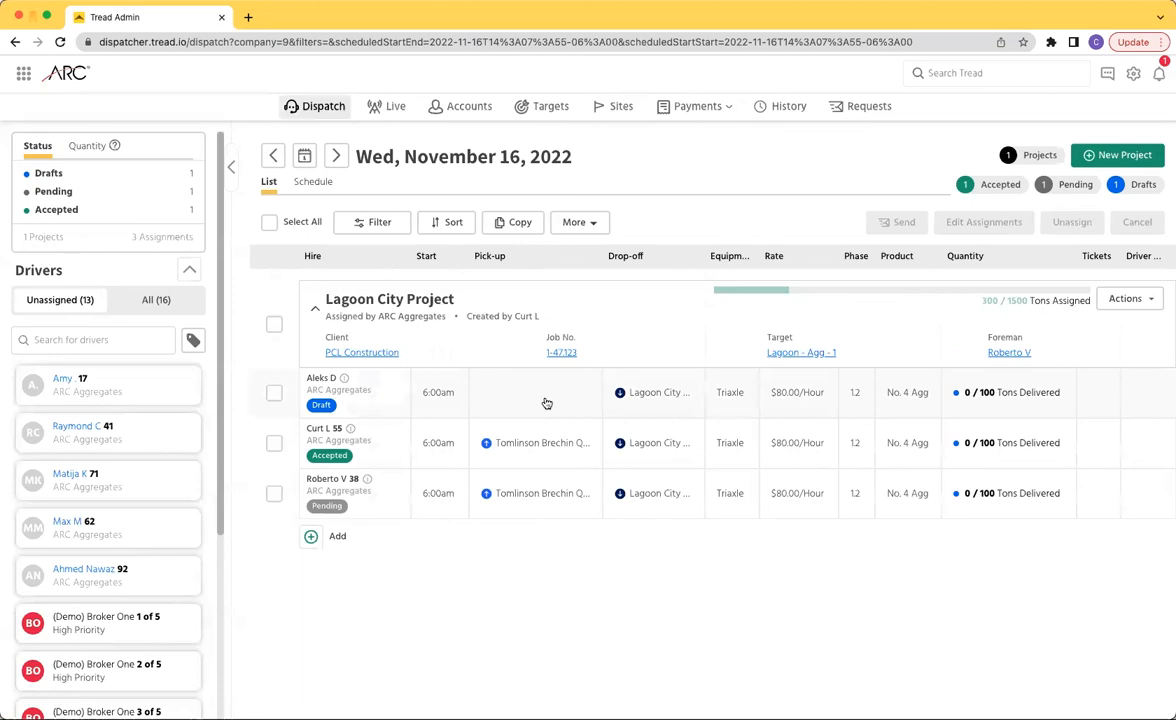
pyautogui.click(274, 392)
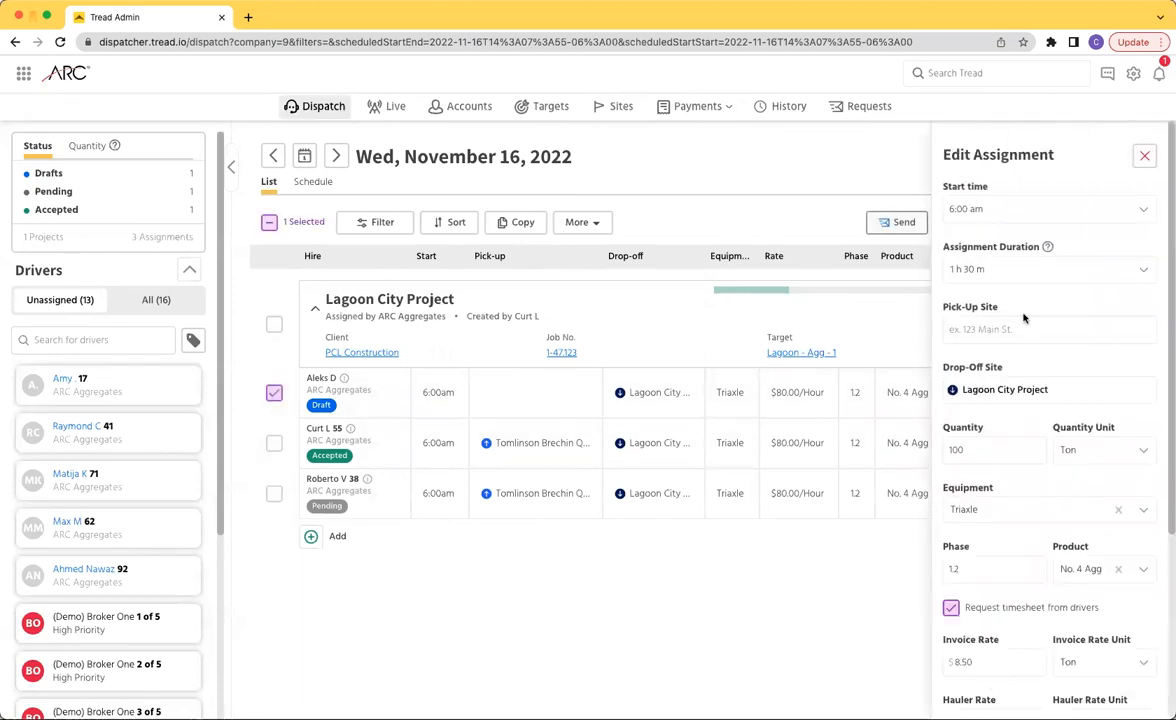
pyautogui.click(1047, 329)
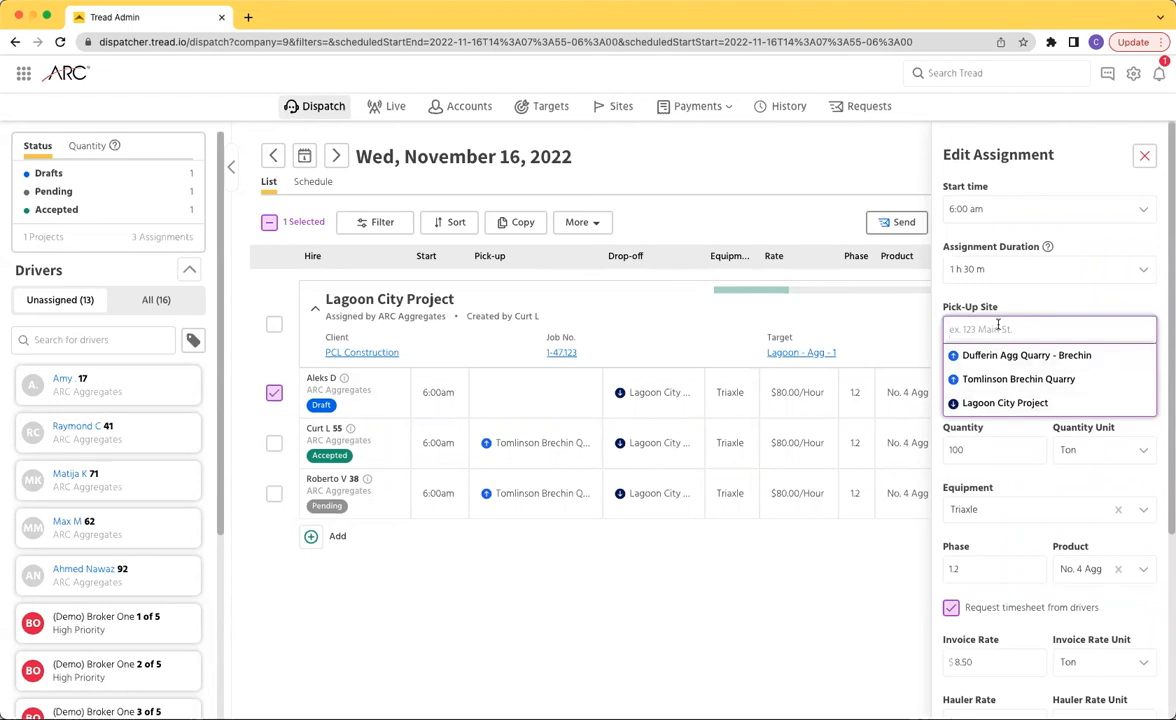
pyautogui.click(1026, 355)
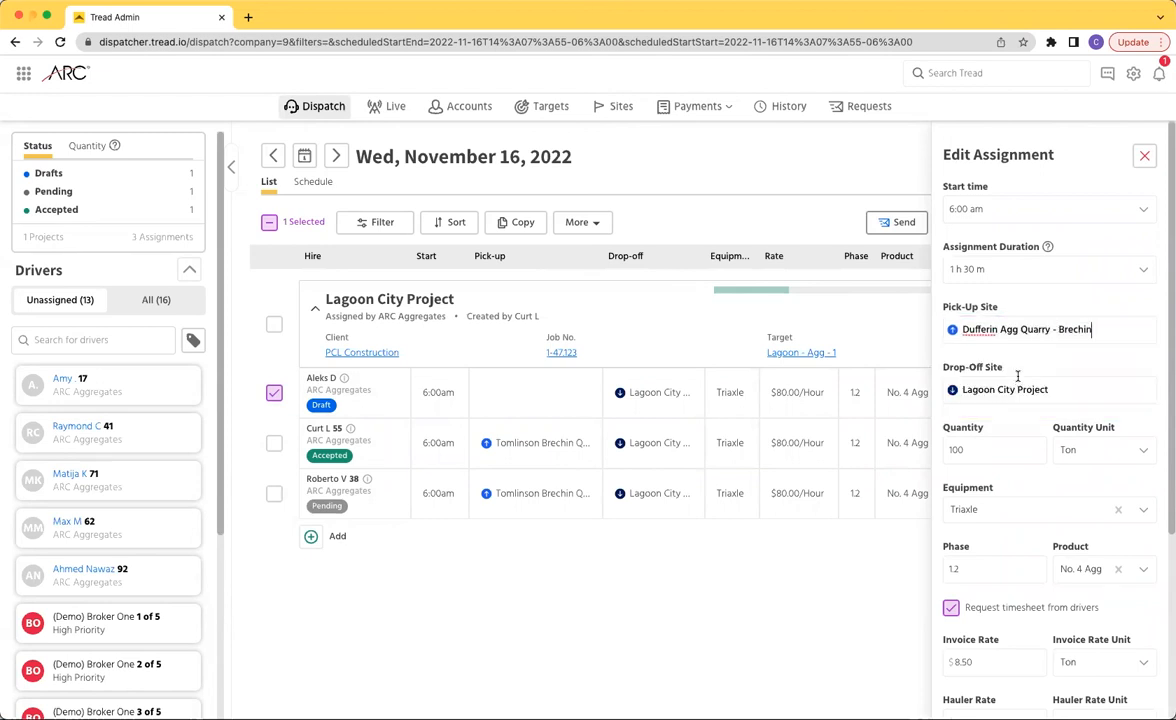
pyautogui.scroll(-3)
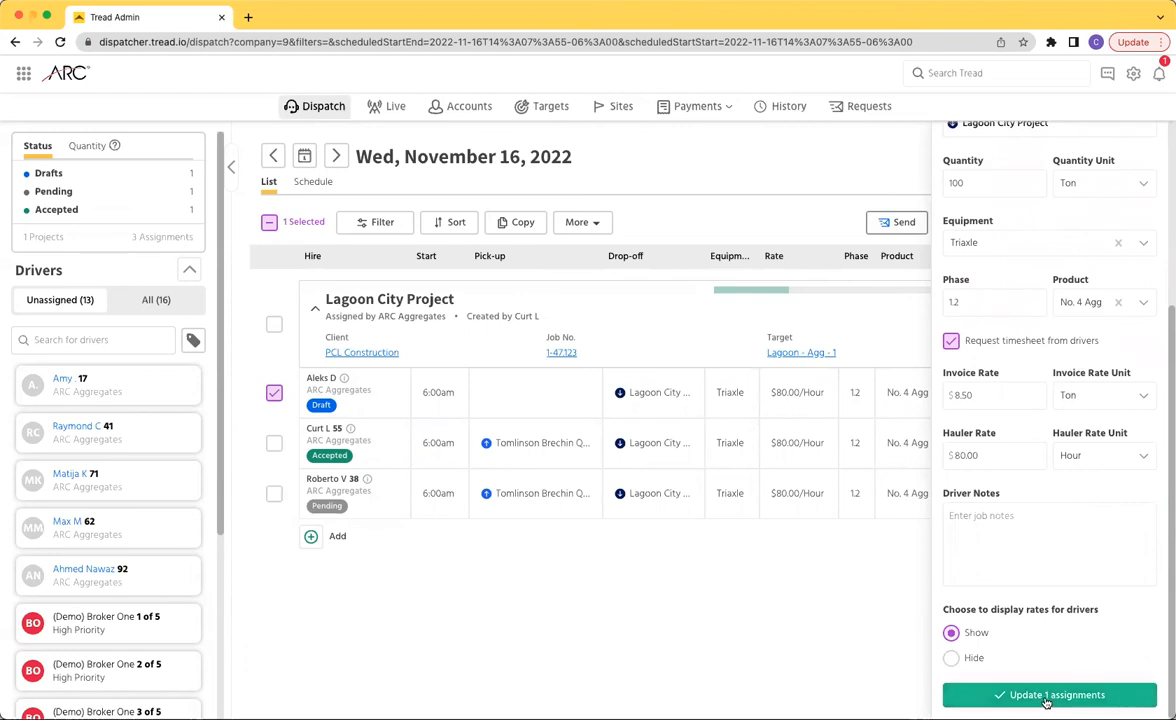
pyautogui.click(1048, 694)
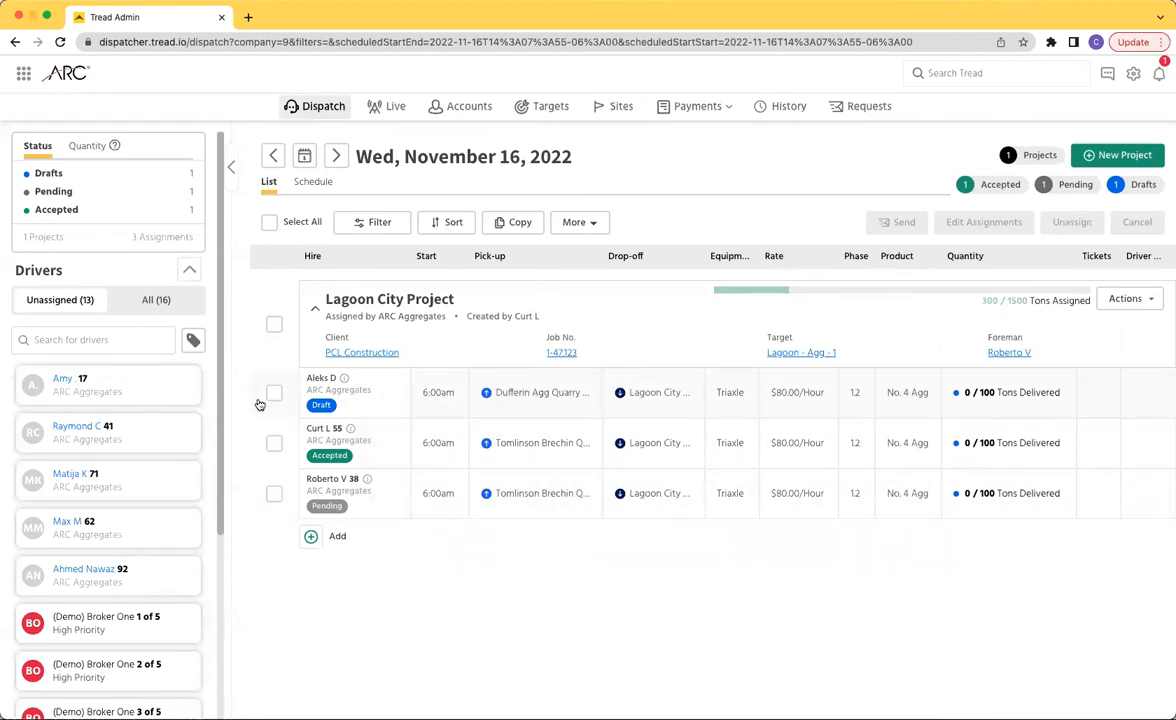
pyautogui.click(274, 392)
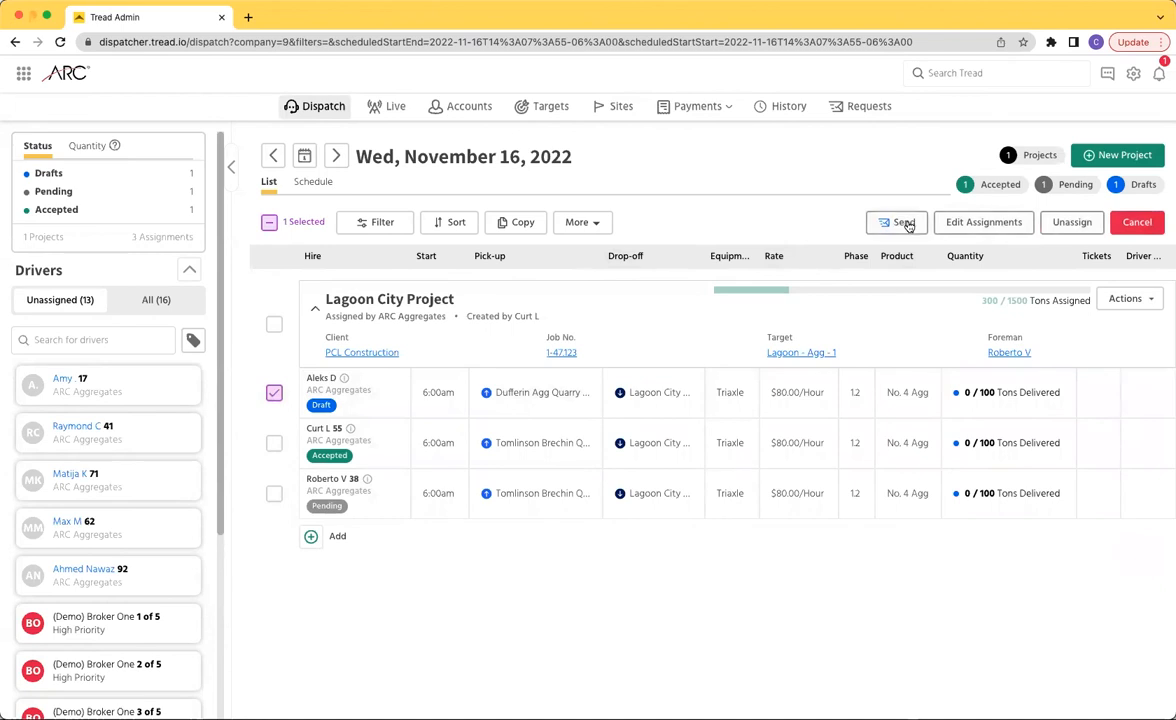
pyautogui.click(897, 222)
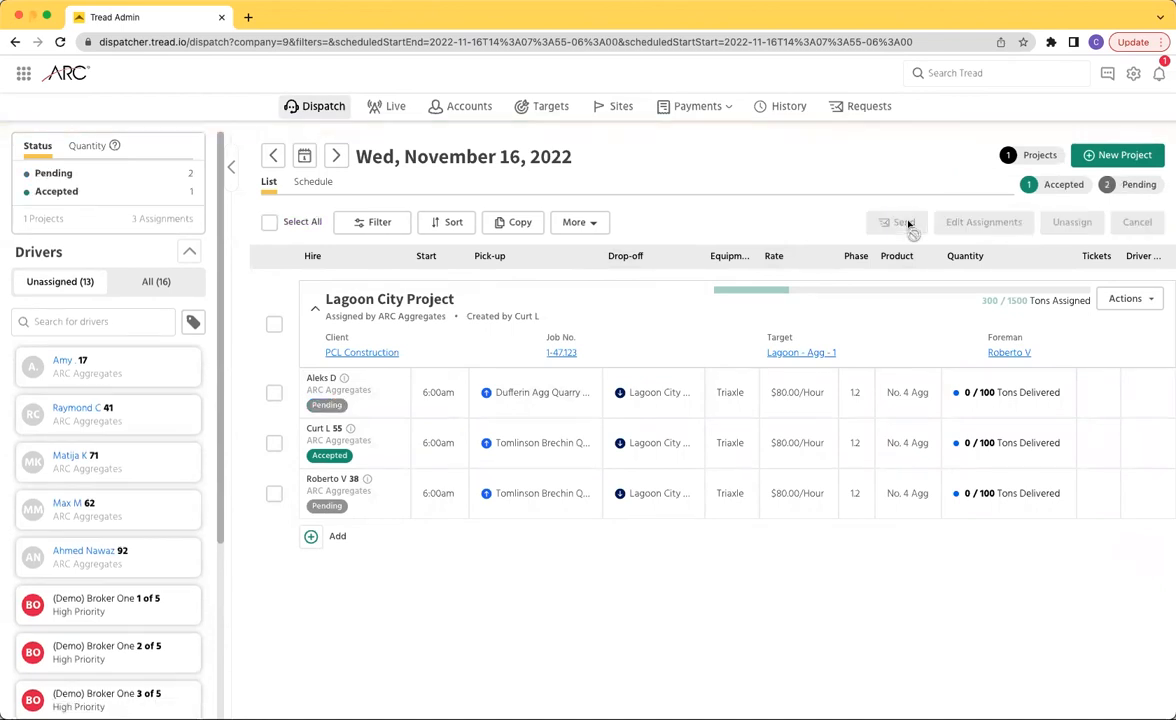